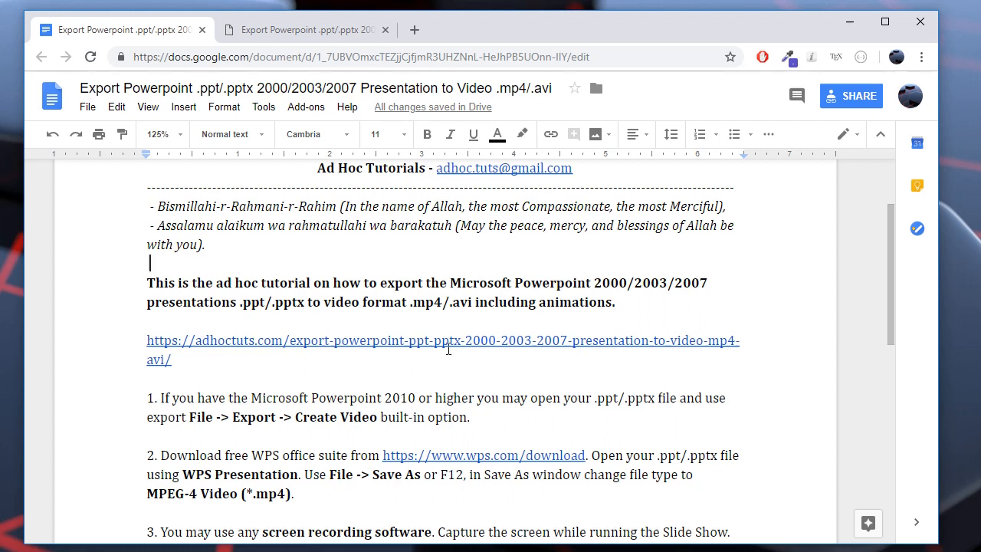
pyautogui.moveTo(711, 297)
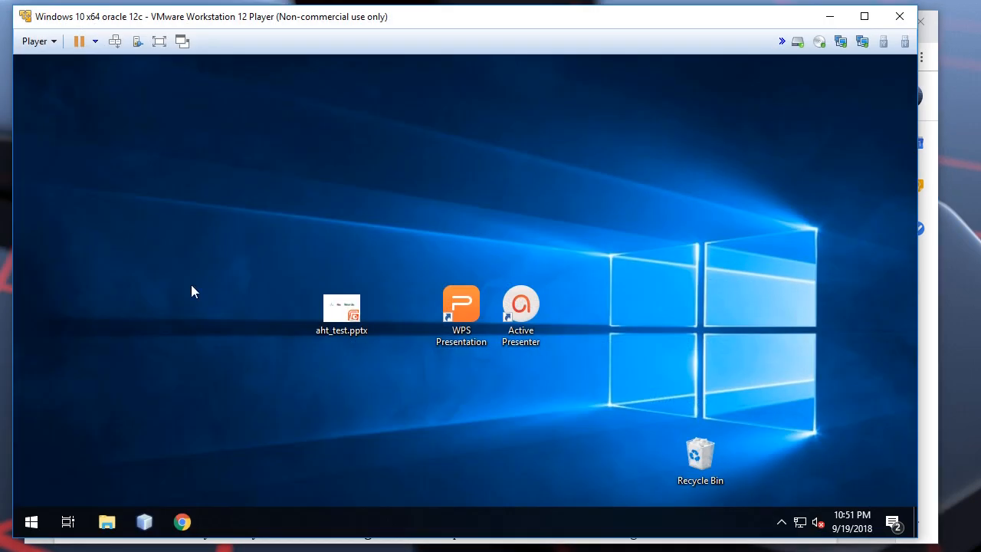
pyautogui.moveTo(342, 309)
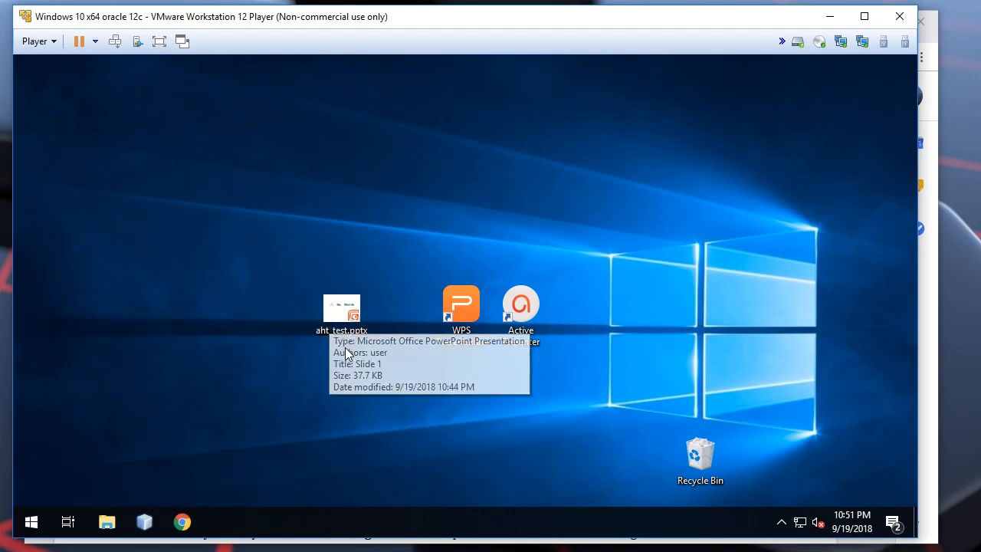
# - Open aht_test.pptx from the Windows 10 virtual machine desktop
pyautogui.click(340, 310)
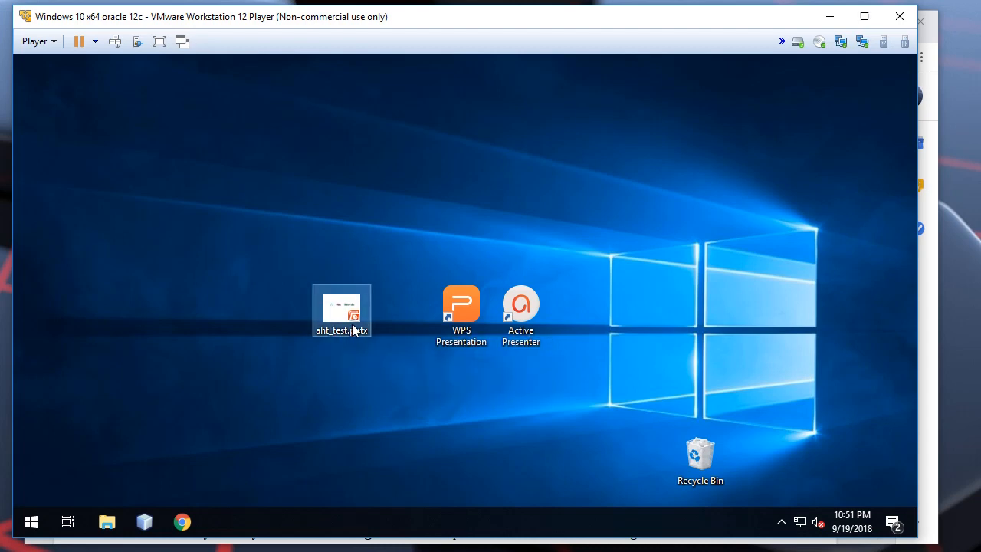
pyautogui.doubleClick(342, 308)
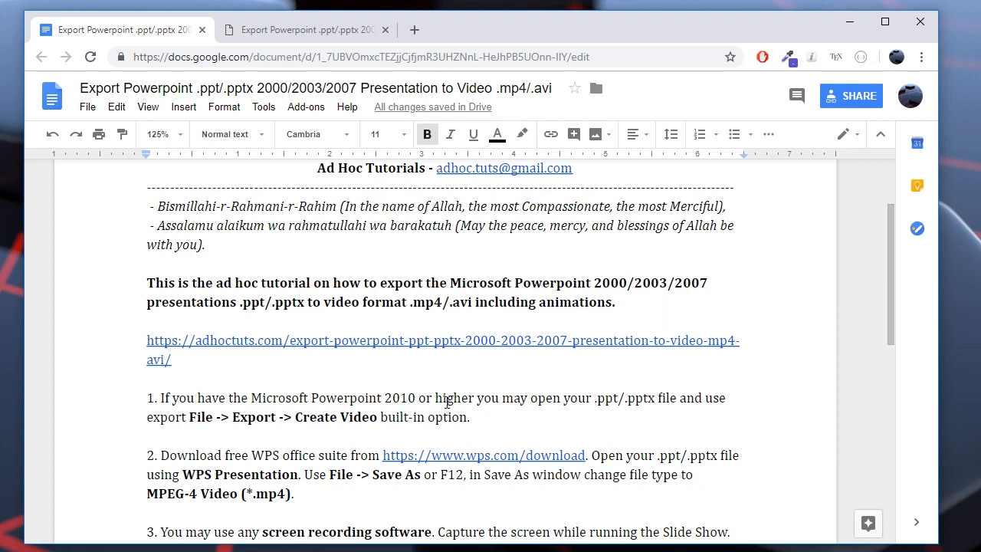
# - Mark the word 2010 in step 1 of the tutorial
pyautogui.doubleClick(398, 398)
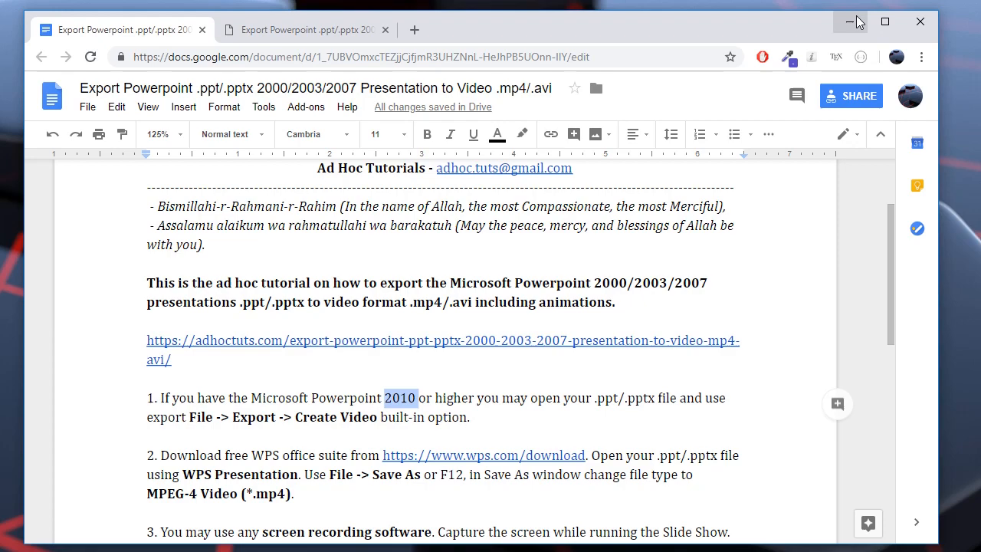
pyautogui.moveTo(856, 22)
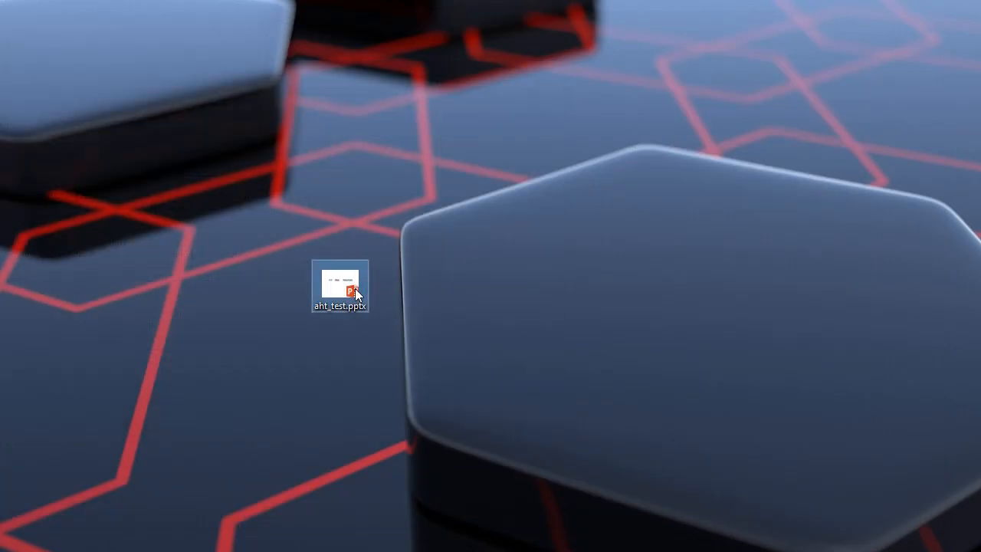
# - Open aht_test.pptx in PowerPoint 2013 and start File > Export > Create a Video
pyautogui.doubleClick(340, 287)
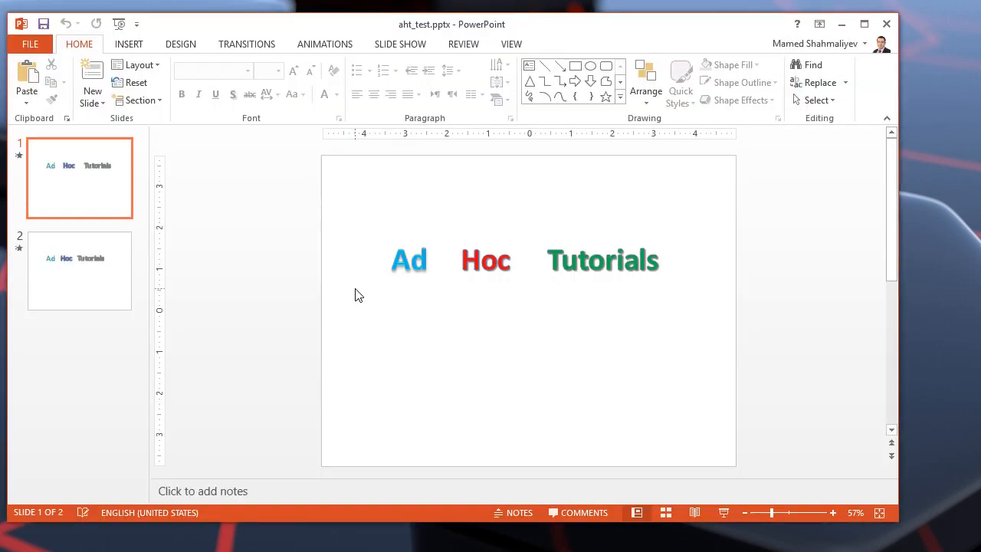
pyautogui.moveTo(61, 69)
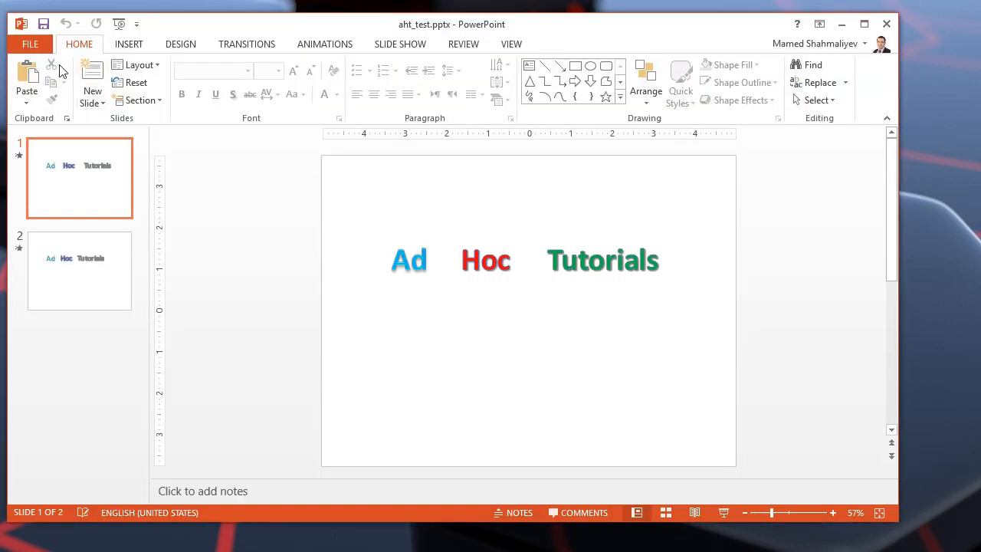
pyautogui.click(31, 43)
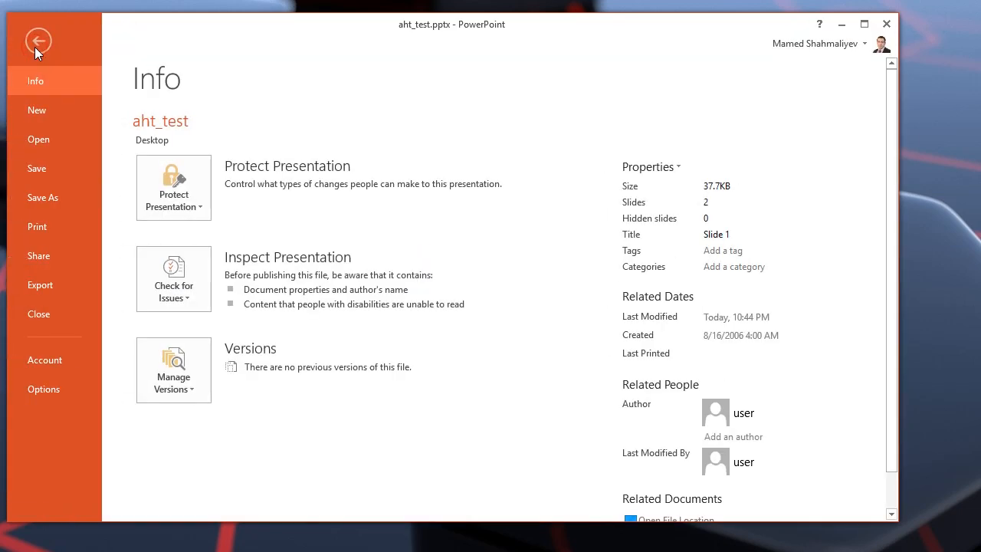
pyautogui.click(40, 285)
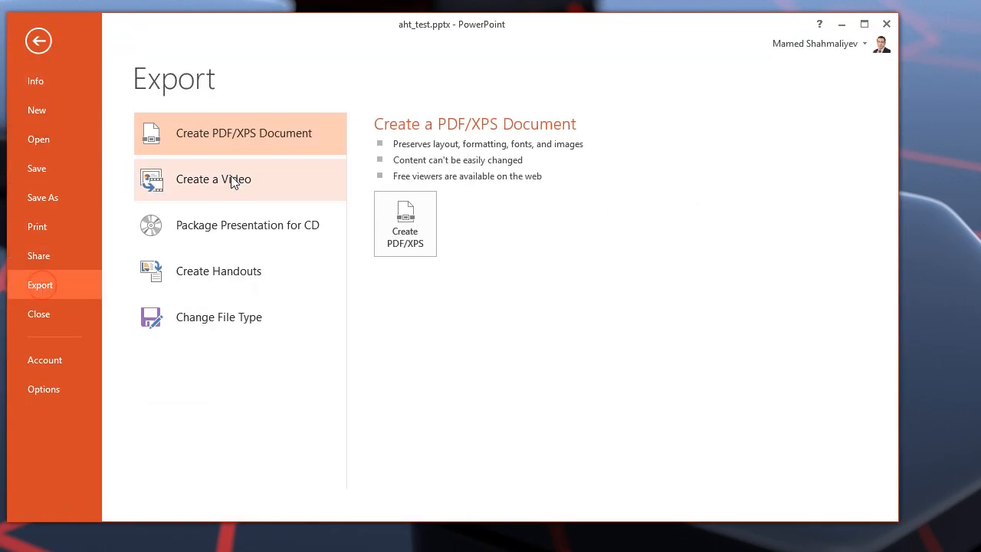
pyautogui.click(213, 178)
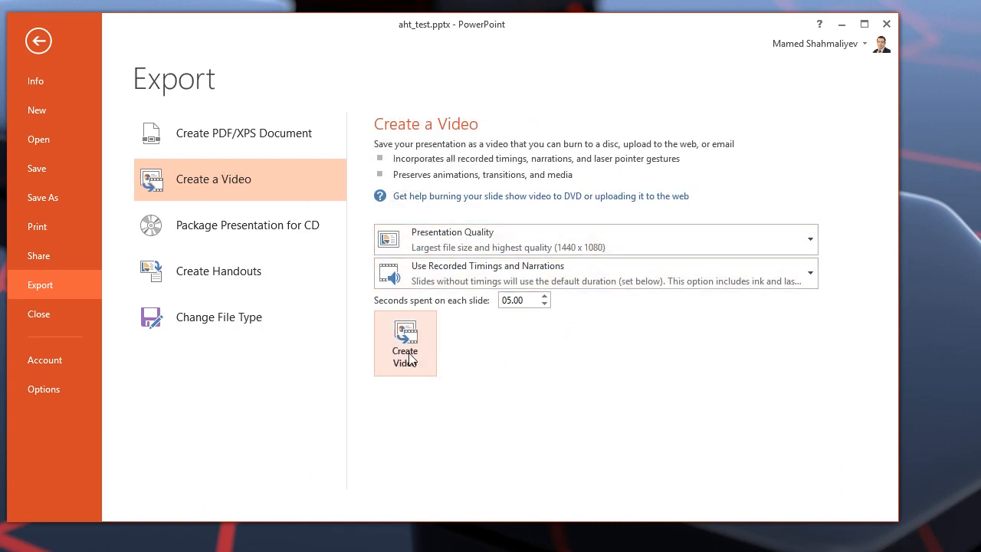
pyautogui.click(405, 352)
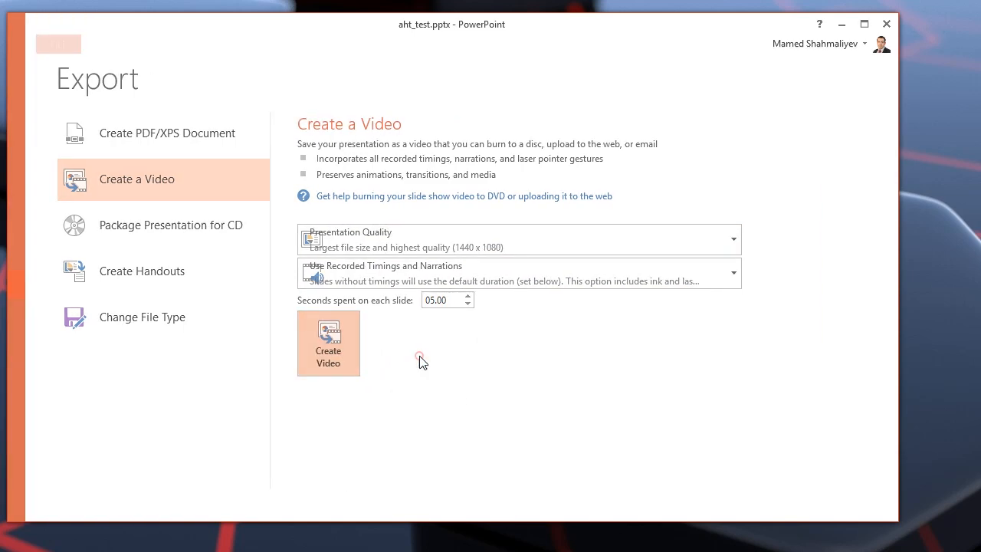
pyautogui.click(328, 344)
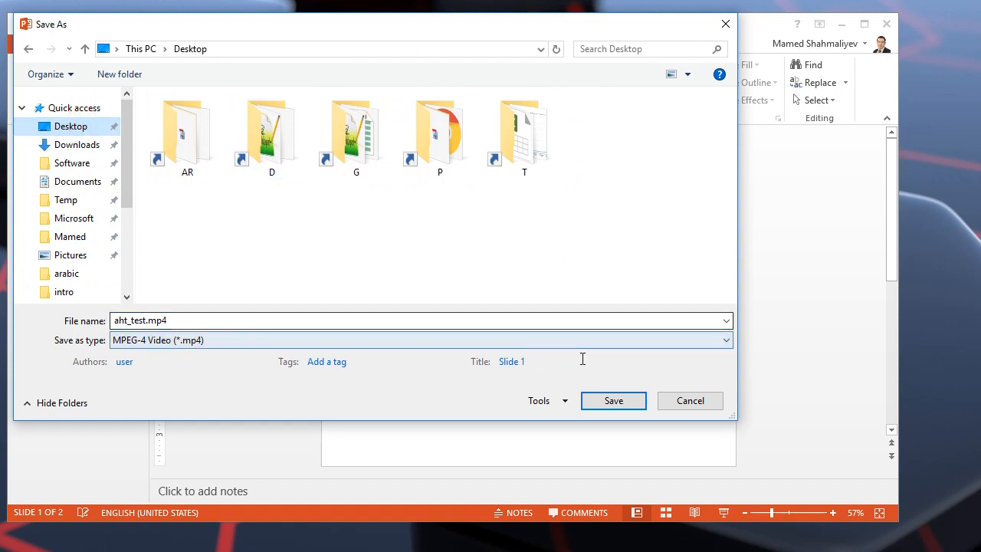
# - Save the video as aht_test.mp4, close PowerPoint, and move it beside aht_test.pptx
pyautogui.click(613, 402)
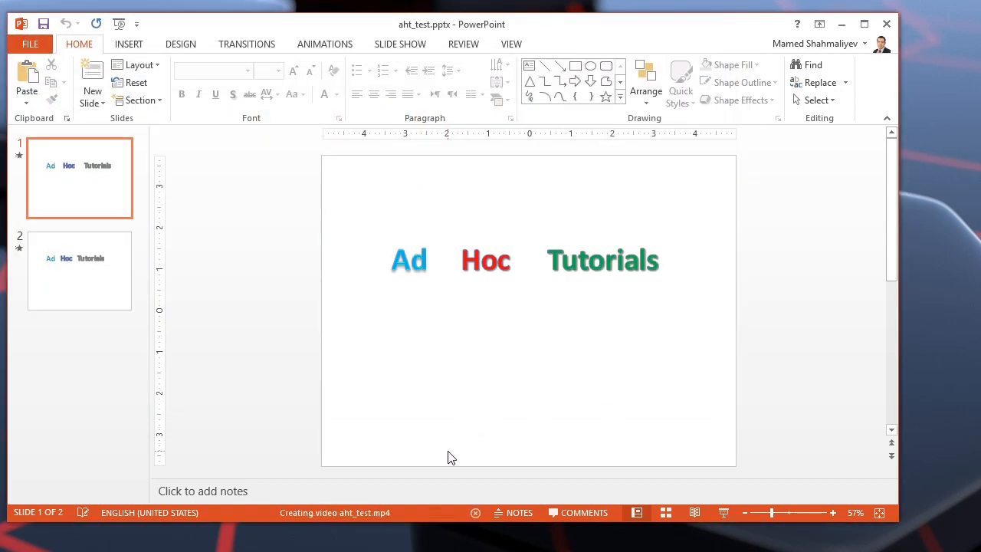
pyautogui.moveTo(431, 490)
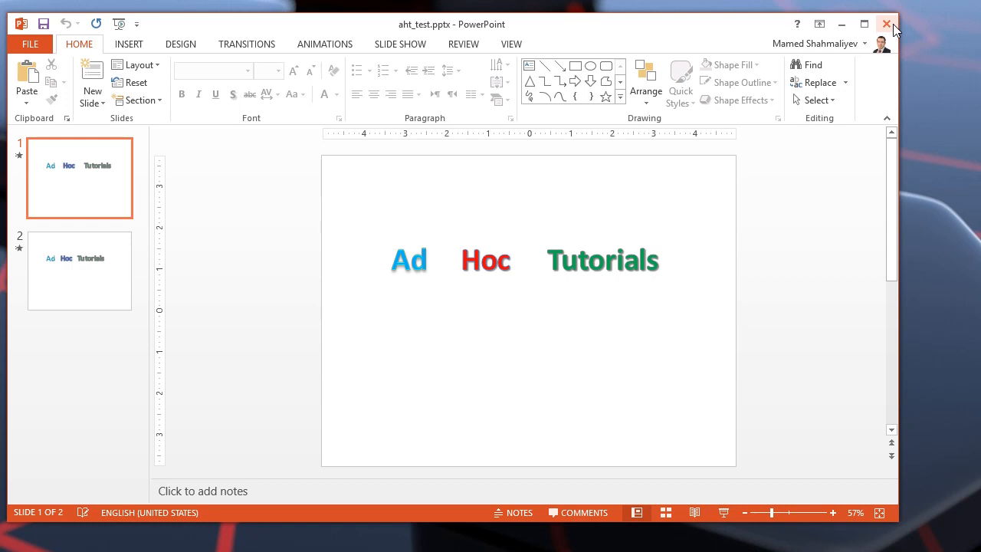
pyautogui.click(886, 25)
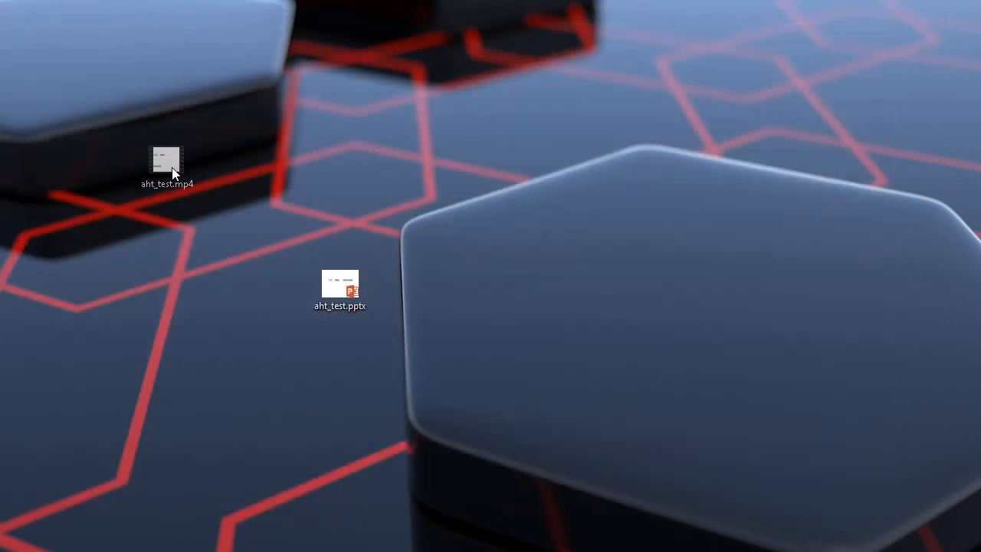
pyautogui.moveTo(165, 162); pyautogui.dragTo(457, 287)
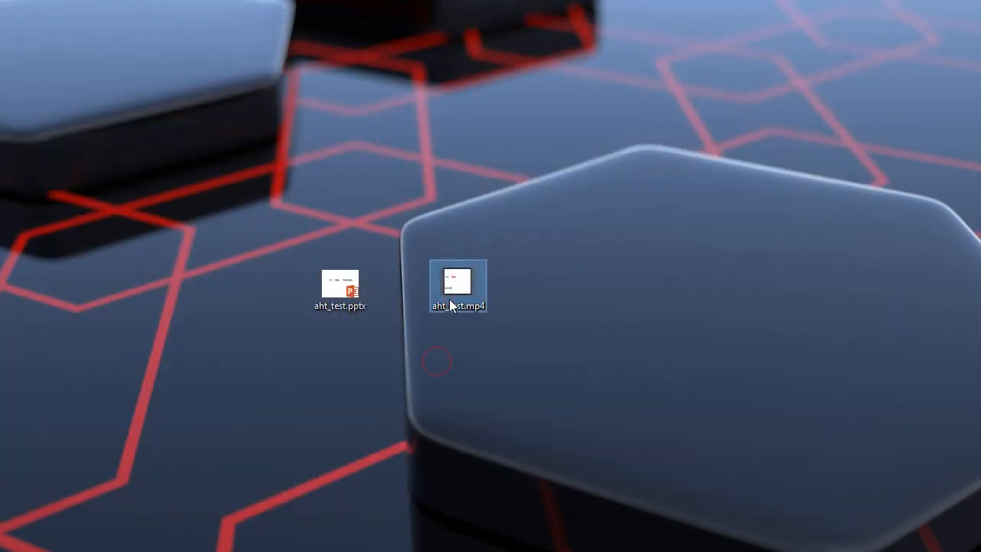
# - Play aht_test.mp4 in Movies & TV to check the exported slides
pyautogui.doubleClick(457, 282)
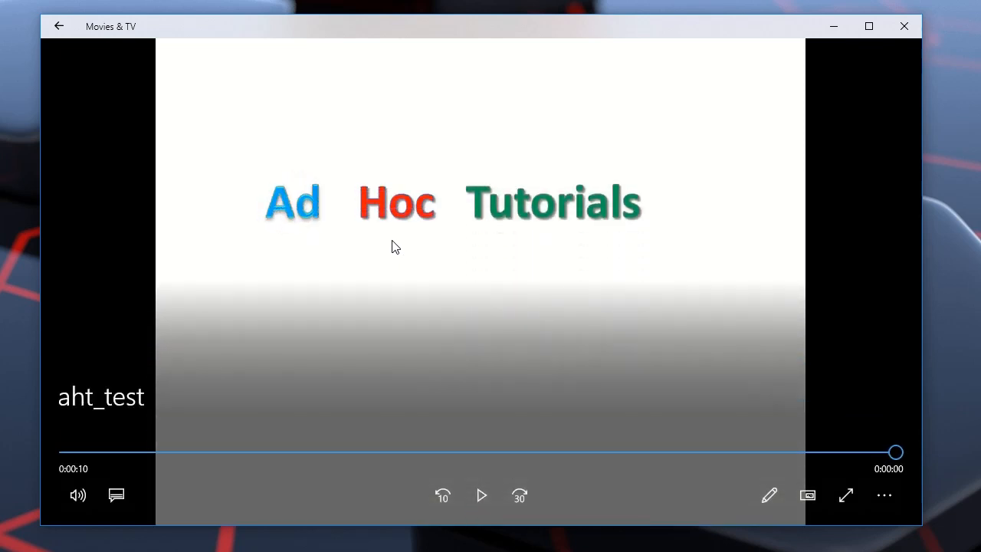
pyautogui.moveTo(905, 26)
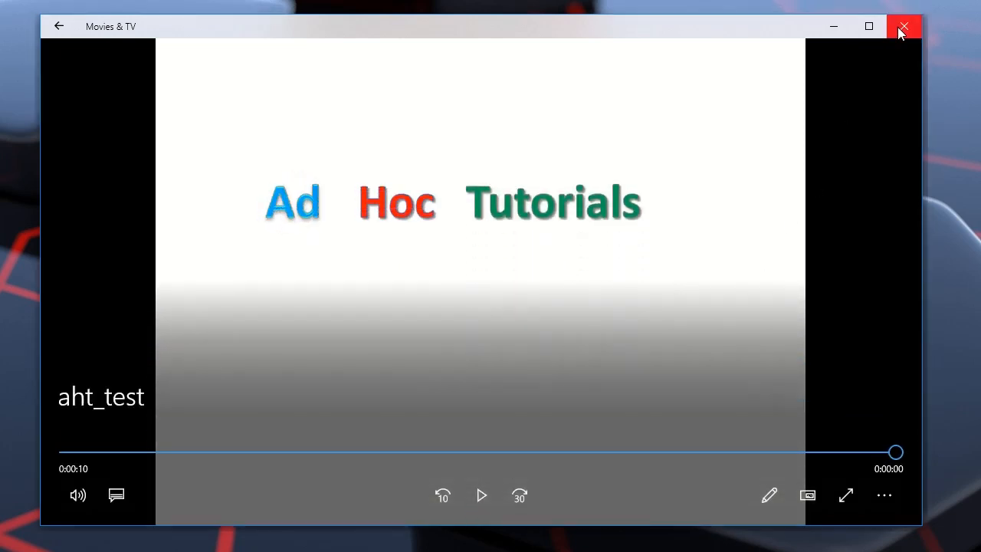
# - Close the player, review step 2 and its wps.com link, then return to the VM desktop
pyautogui.click(903, 26)
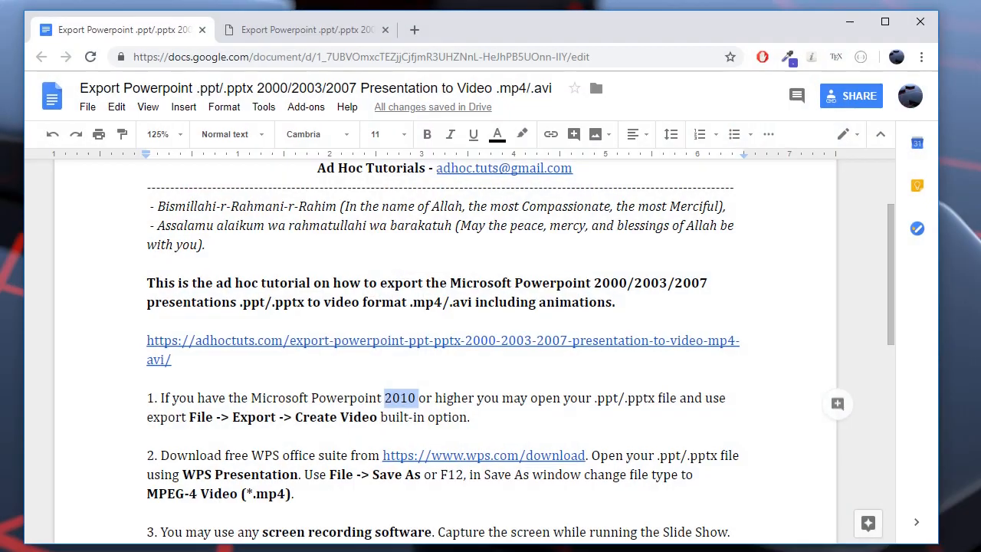
pyautogui.scroll(-3)
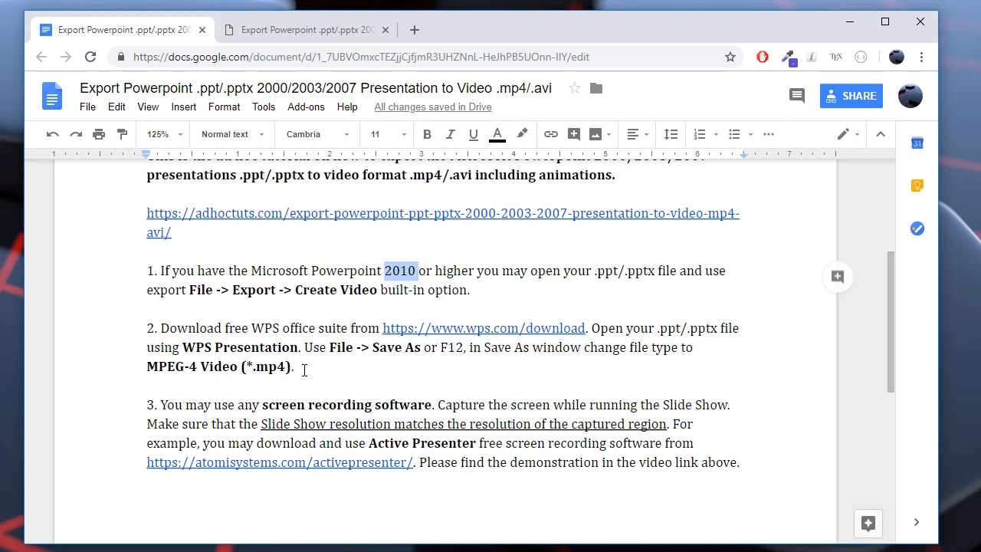
pyautogui.doubleClick(263, 328)
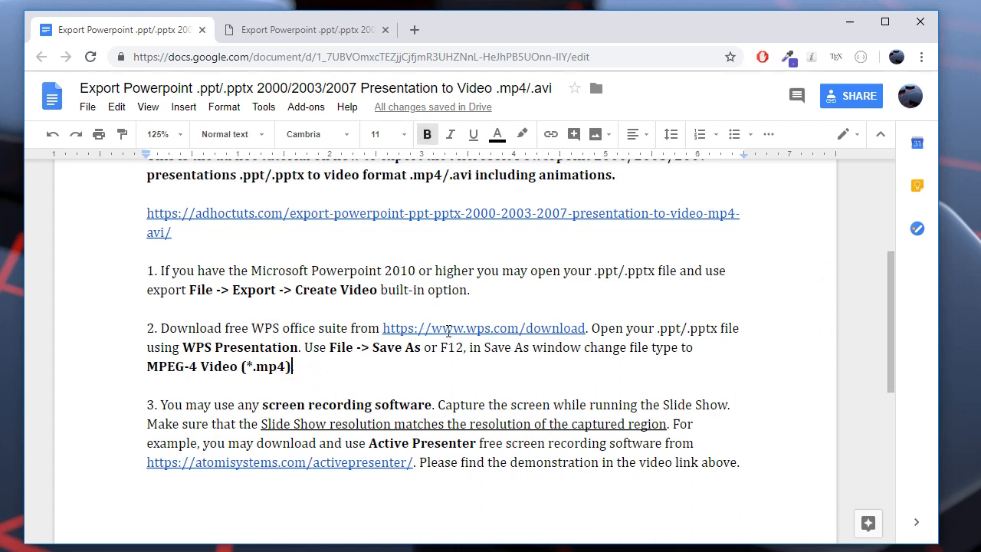
pyautogui.click(466, 328)
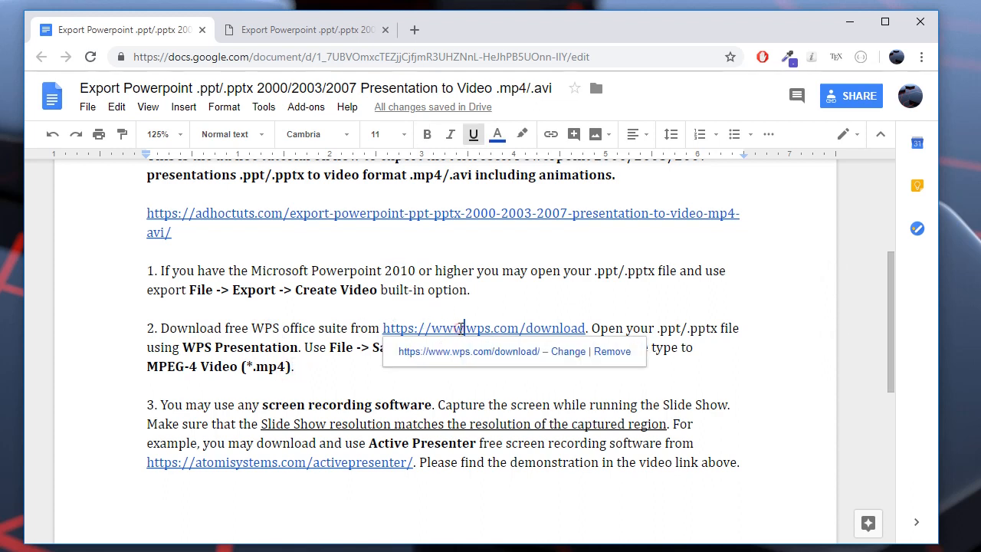
pyautogui.click(464, 328)
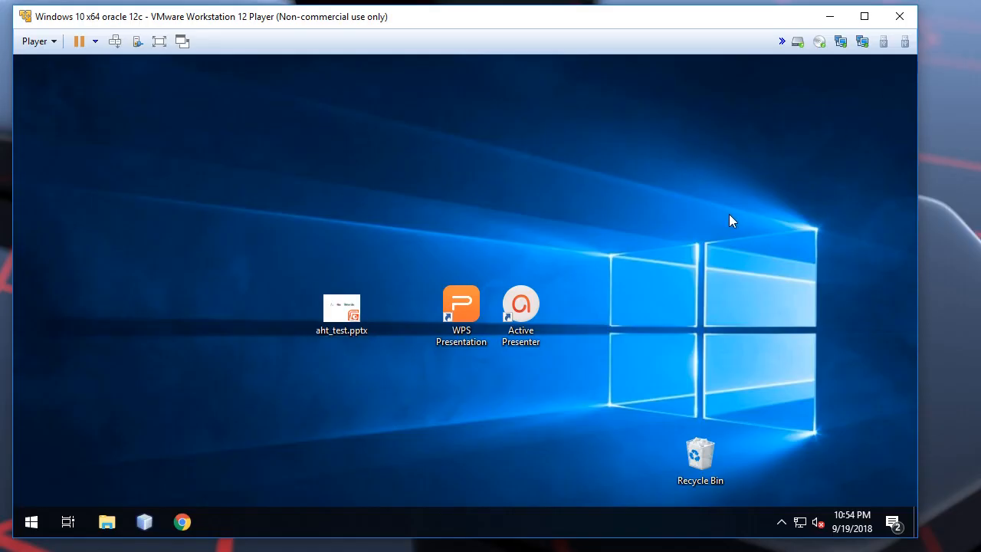
pyautogui.moveTo(702, 227)
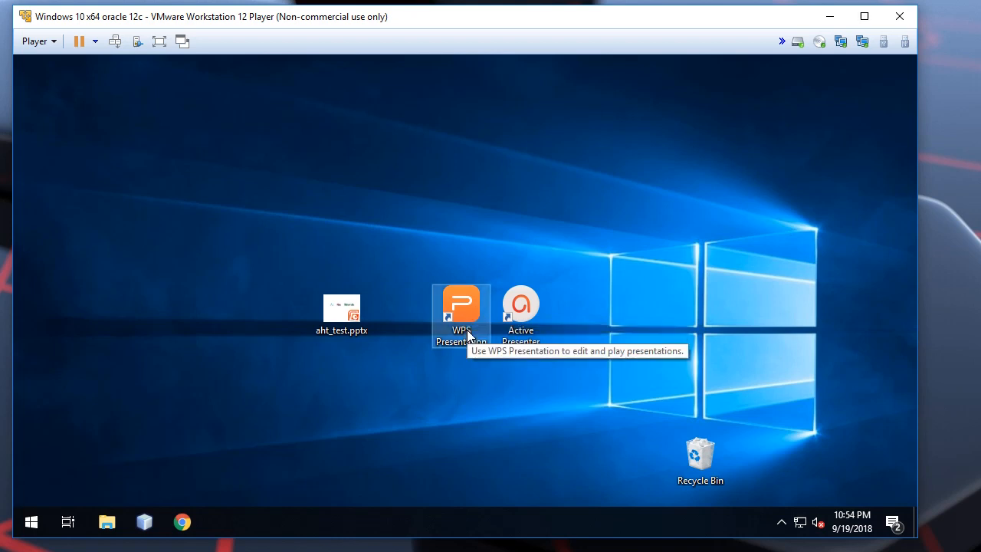
pyautogui.moveTo(457, 328)
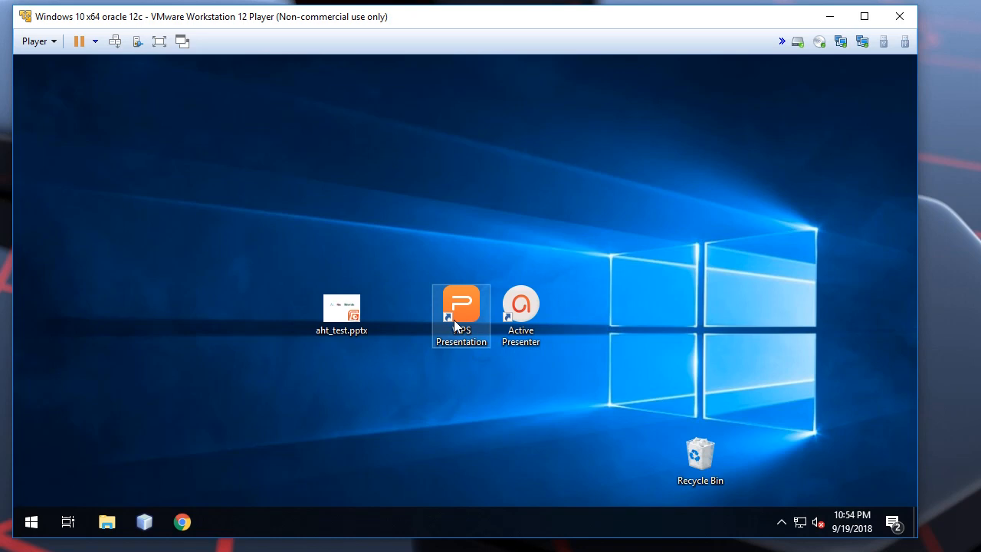
pyautogui.moveTo(471, 315)
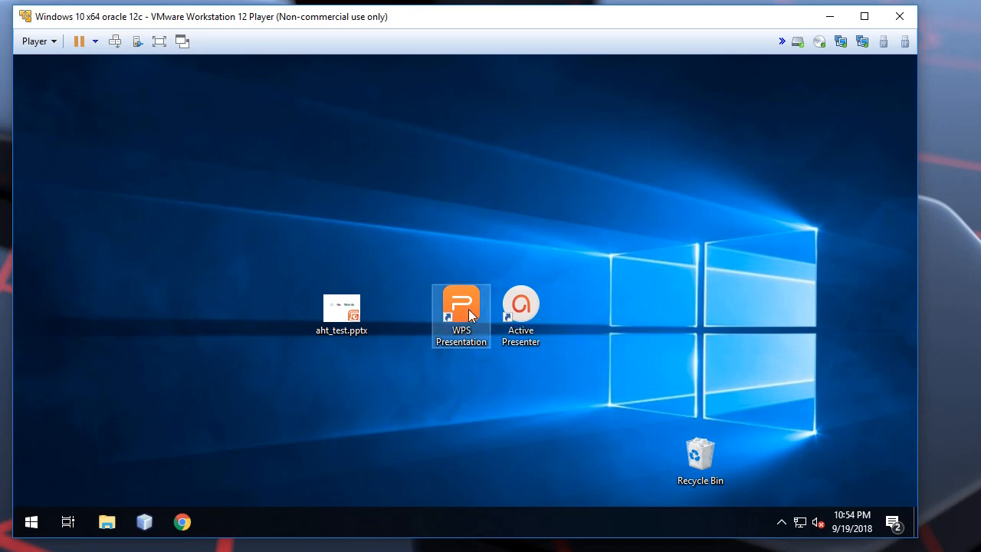
# - Launch WPS Presentation from its desktop shortcut
pyautogui.doubleClick(460, 301)
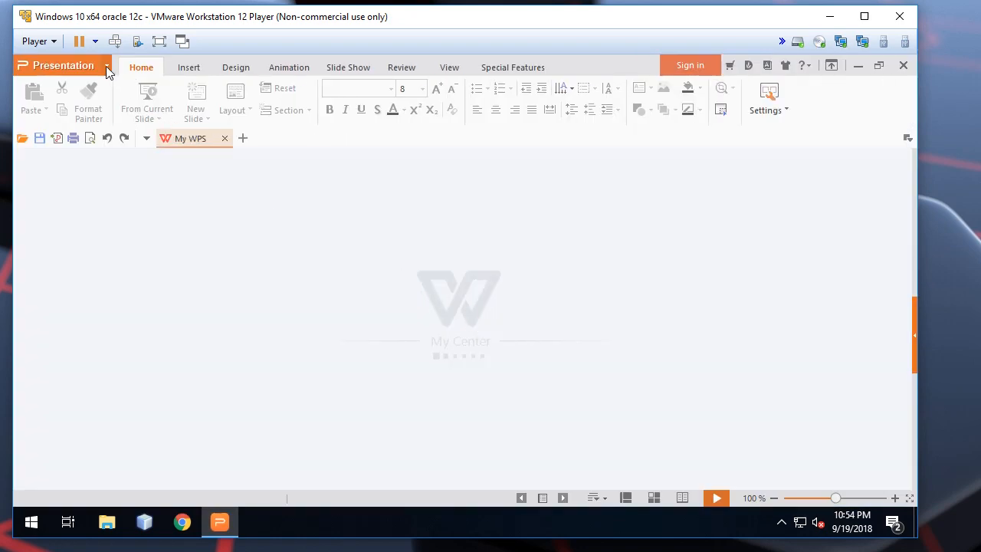
# - Open aht_test.pptx from the Desktop in WPS Presentation
pyautogui.click(62, 64)
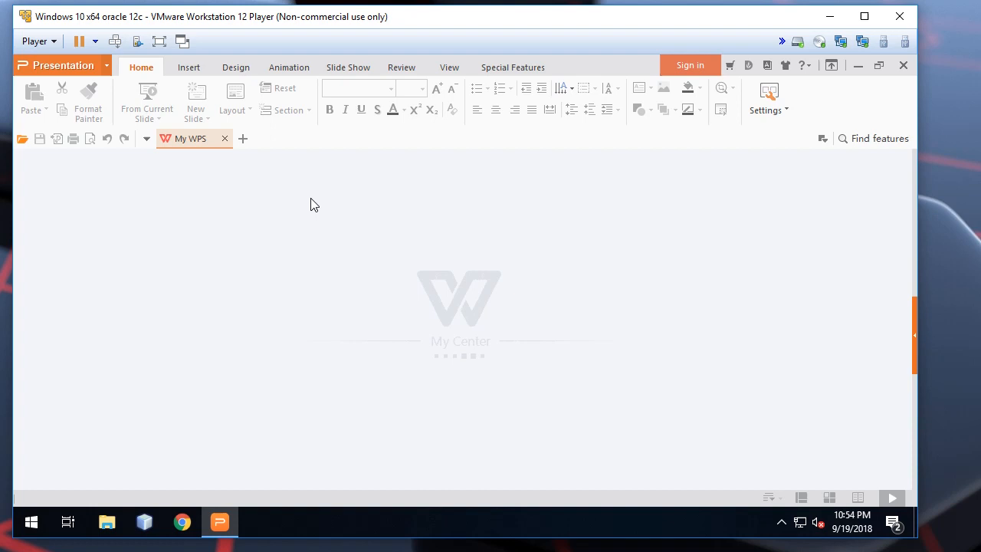
pyautogui.click(19, 138)
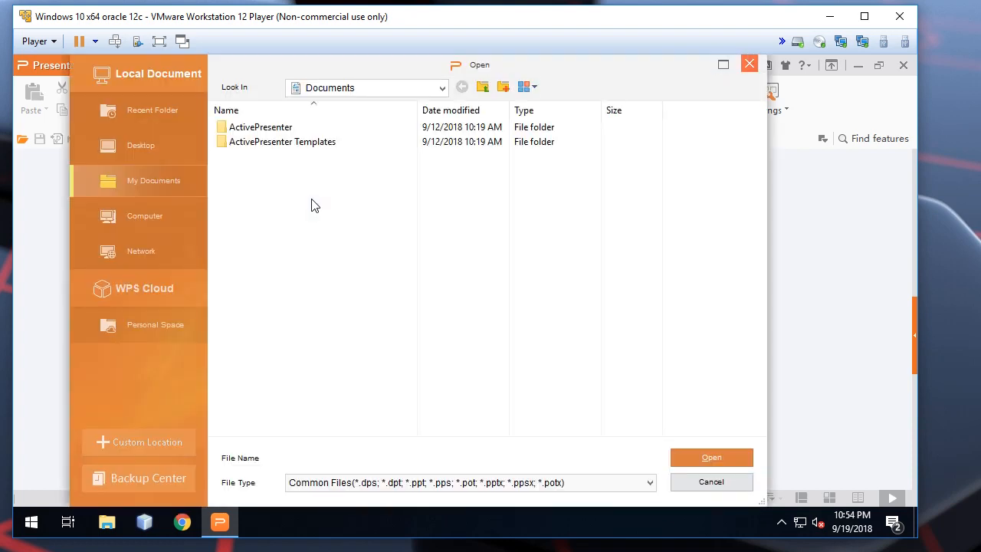
pyautogui.click(141, 144)
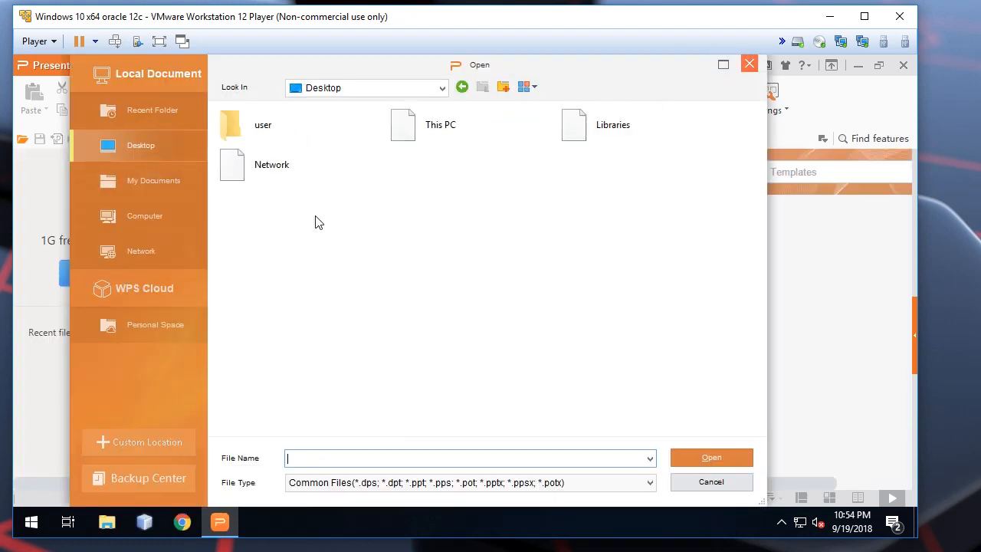
pyautogui.click(711, 481)
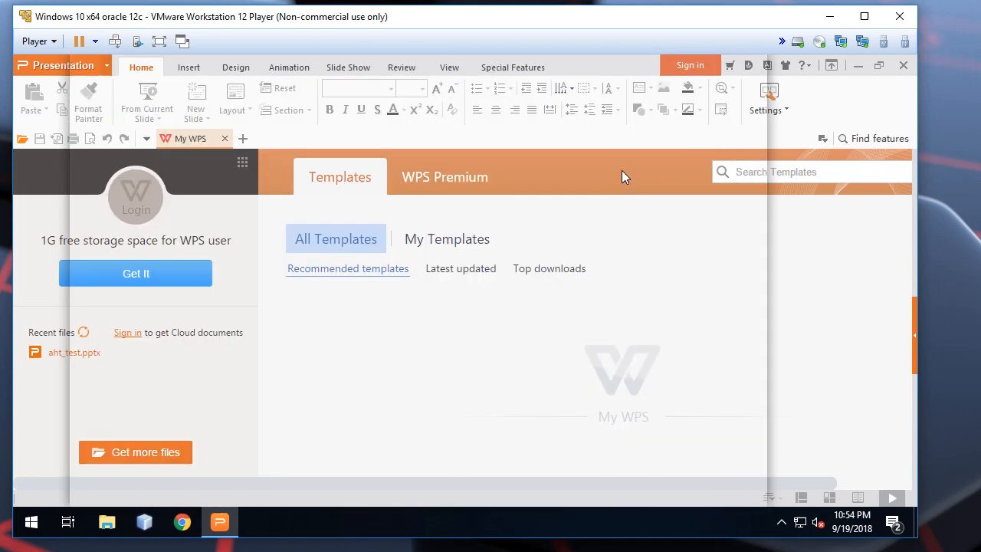
pyautogui.doubleClick(73, 352)
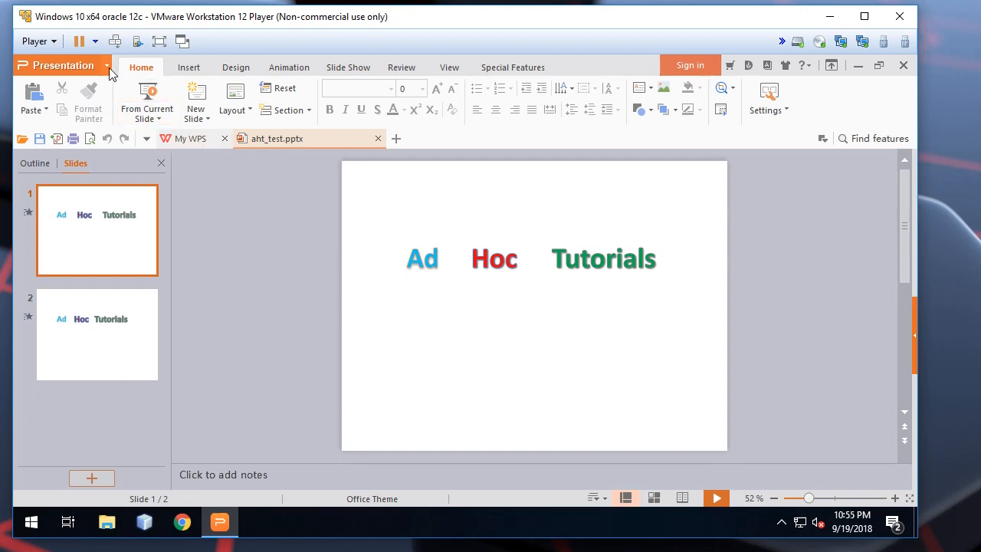
# - Save the presentation as aht_test.mp4 with file type MPEG-4 Video, dismissing the promo popup
pyautogui.click(63, 64)
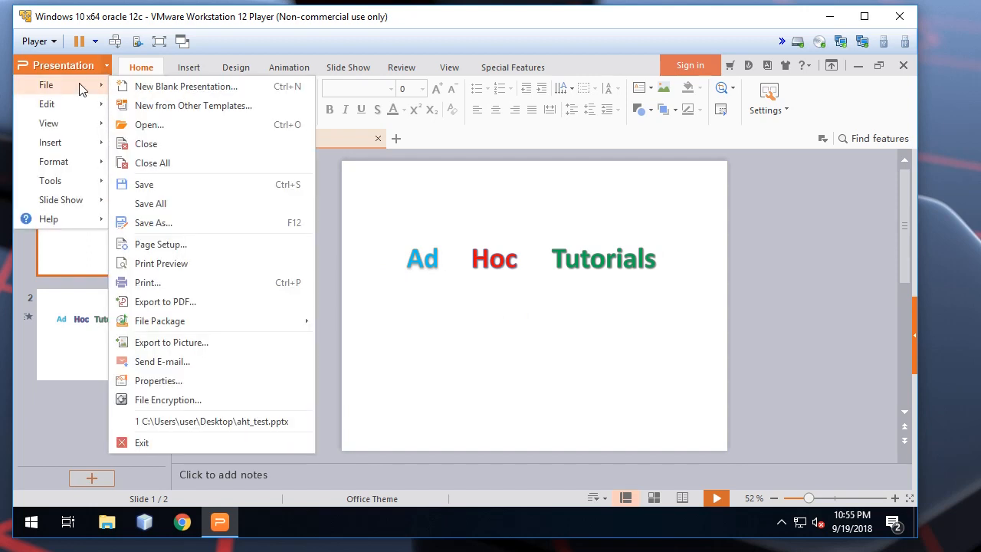
pyautogui.moveTo(184, 222)
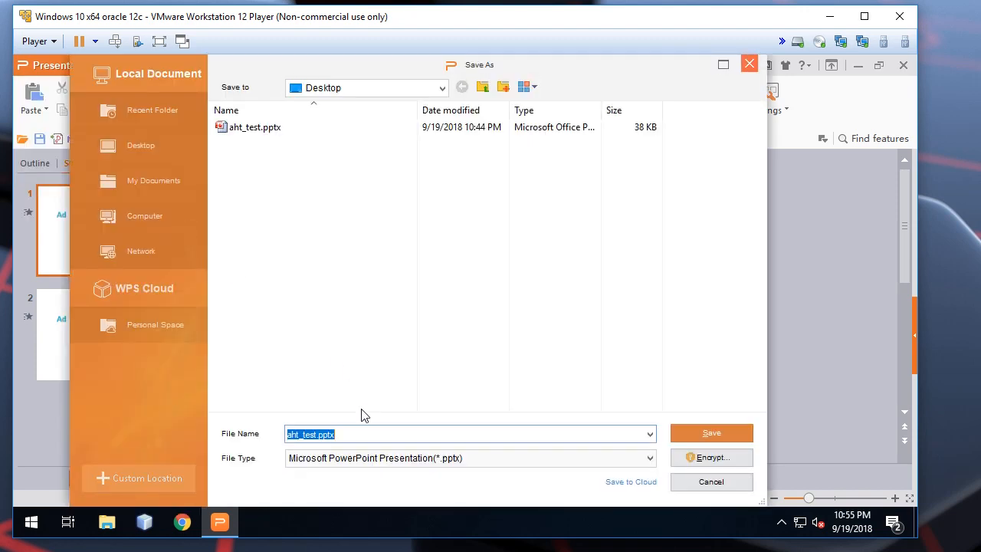
pyautogui.click(644, 457)
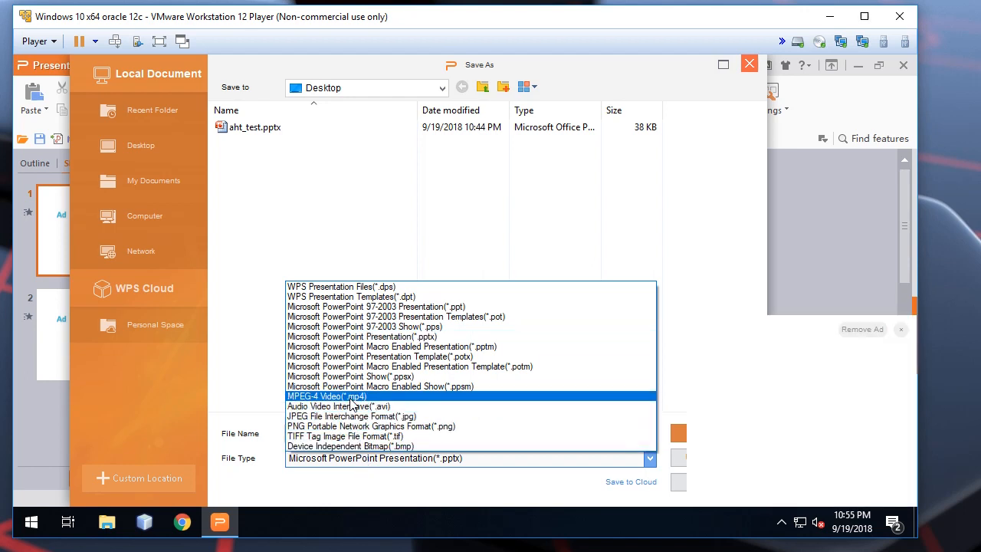
pyautogui.click(327, 395)
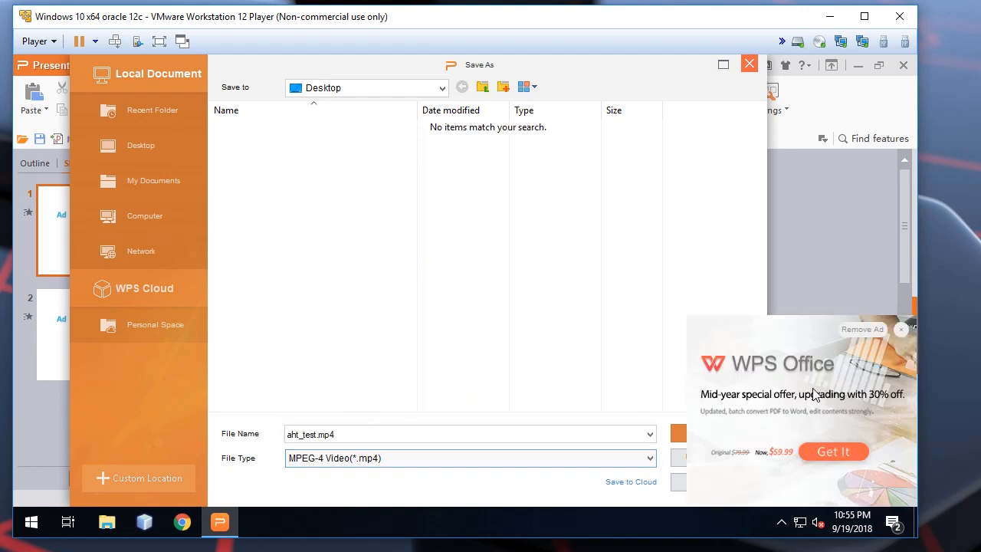
pyautogui.click(901, 330)
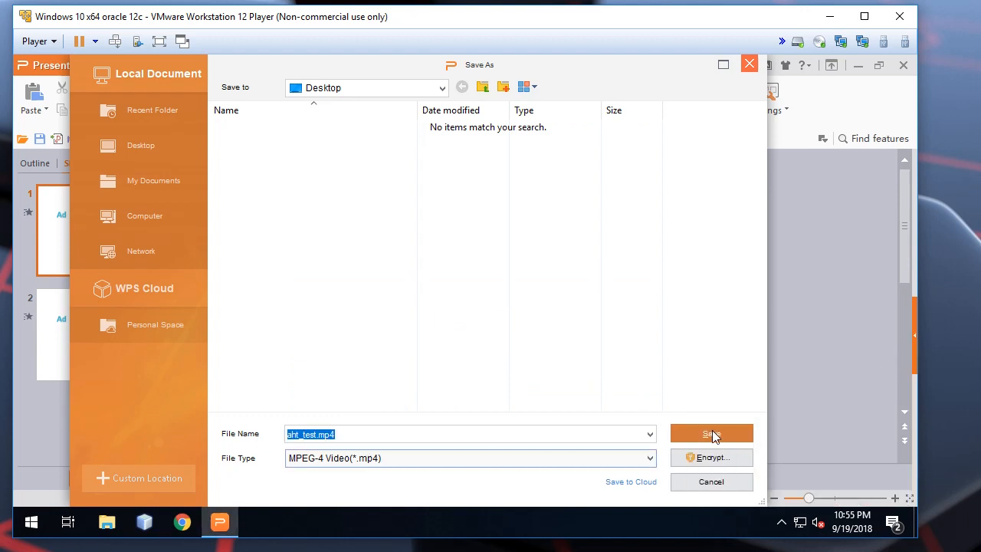
pyautogui.click(711, 433)
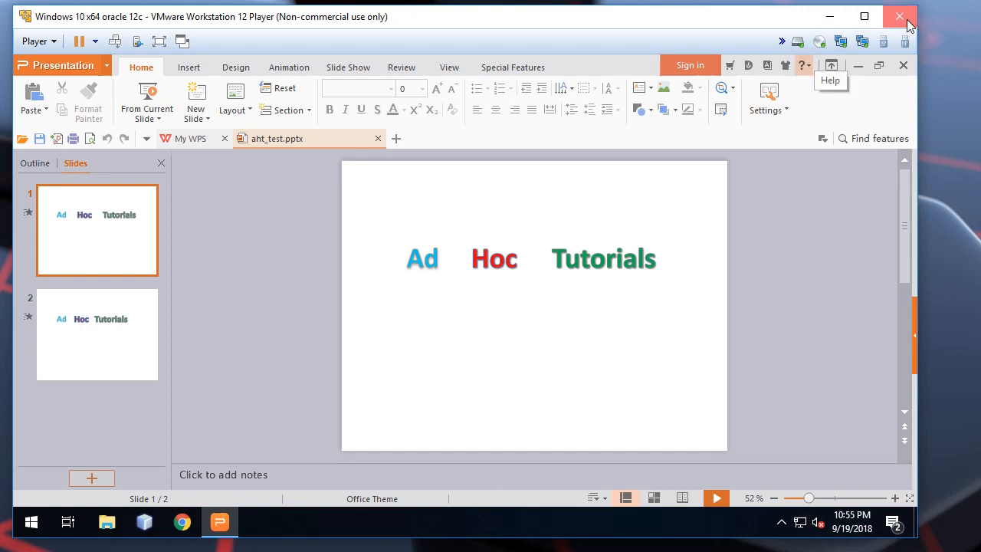
# - Close WPS, move aht_test.mp4 beside aht_test.pptx, play it in Movies & TV, then close the player
pyautogui.click(899, 15)
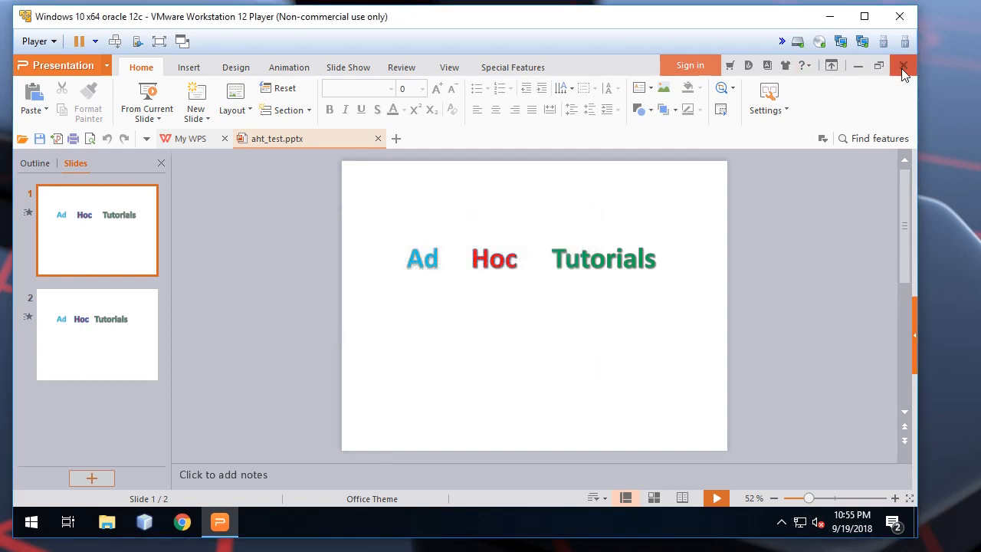
pyautogui.click(903, 64)
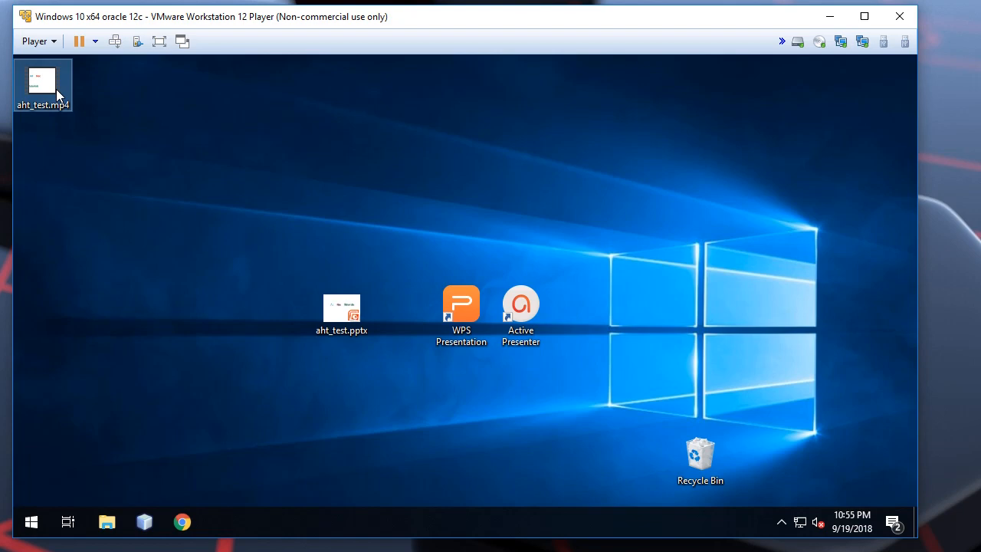
pyautogui.moveTo(43, 79); pyautogui.dragTo(401, 307)
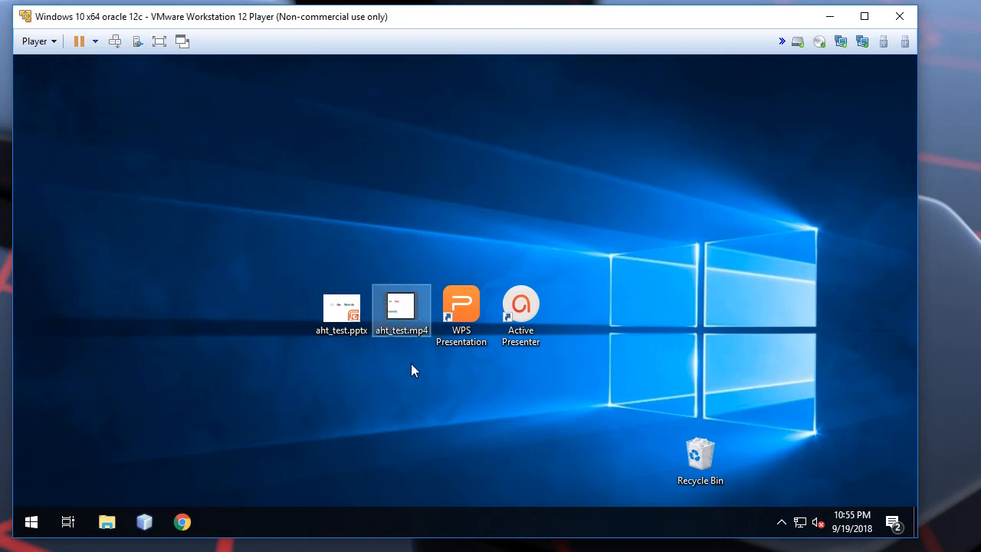
pyautogui.doubleClick(402, 303)
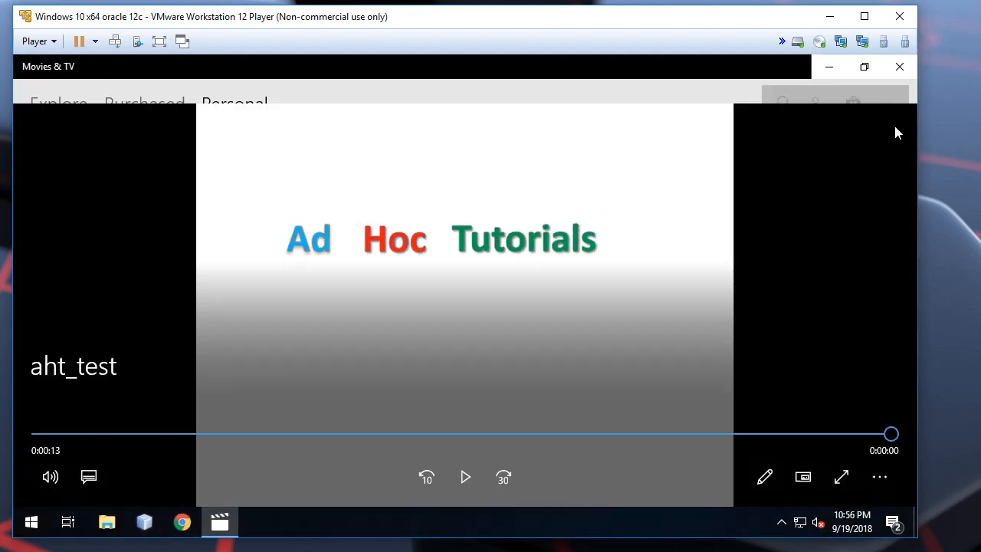
pyautogui.click(899, 67)
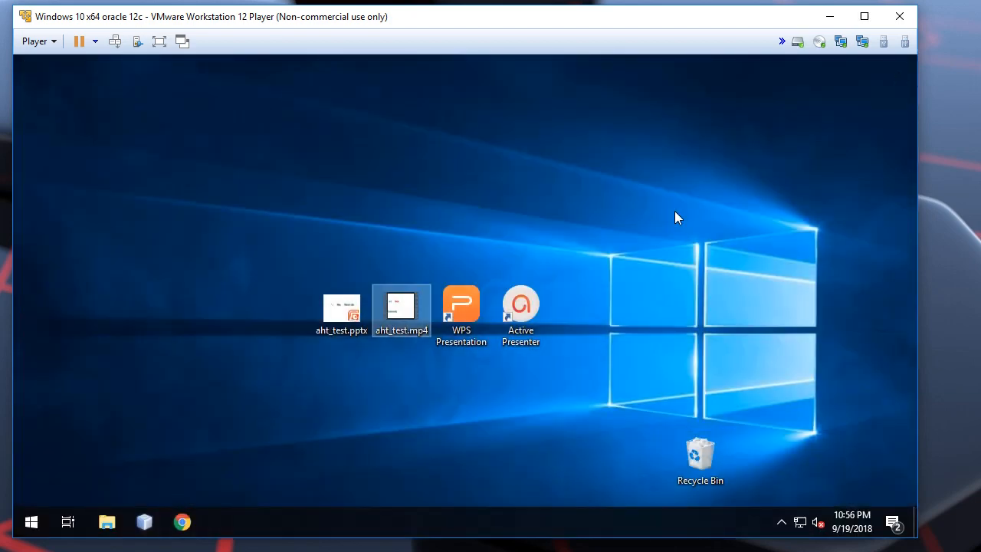
# - Switch to the Google Docs tutorial and read the screen-recording step for exporting slideshows
pyautogui.click(141, 229)
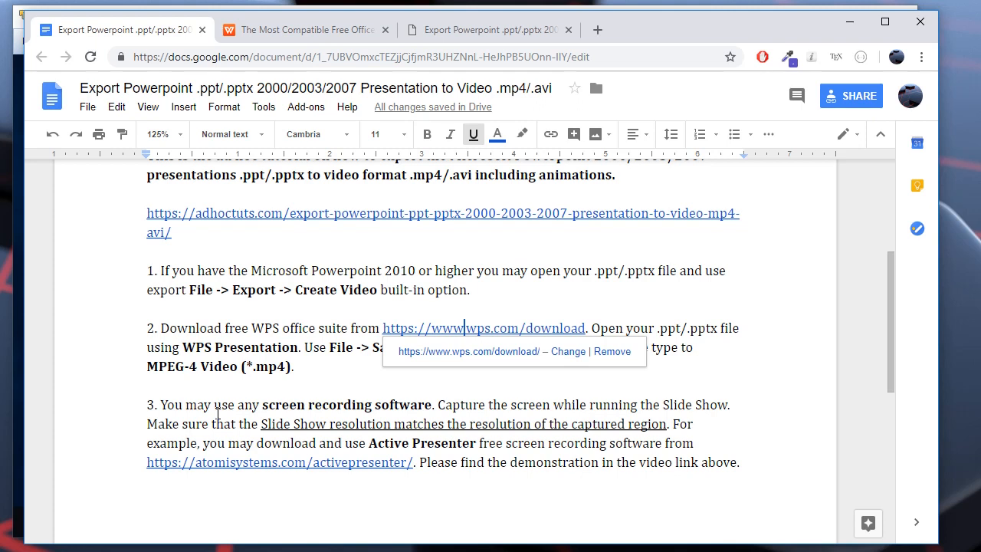
pyautogui.moveTo(411, 405)
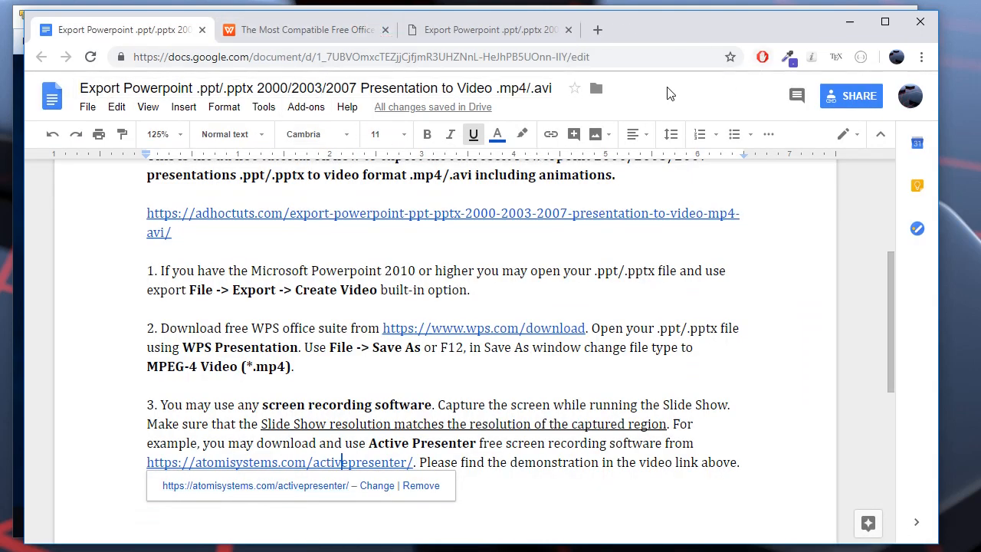
pyautogui.moveTo(856, 27)
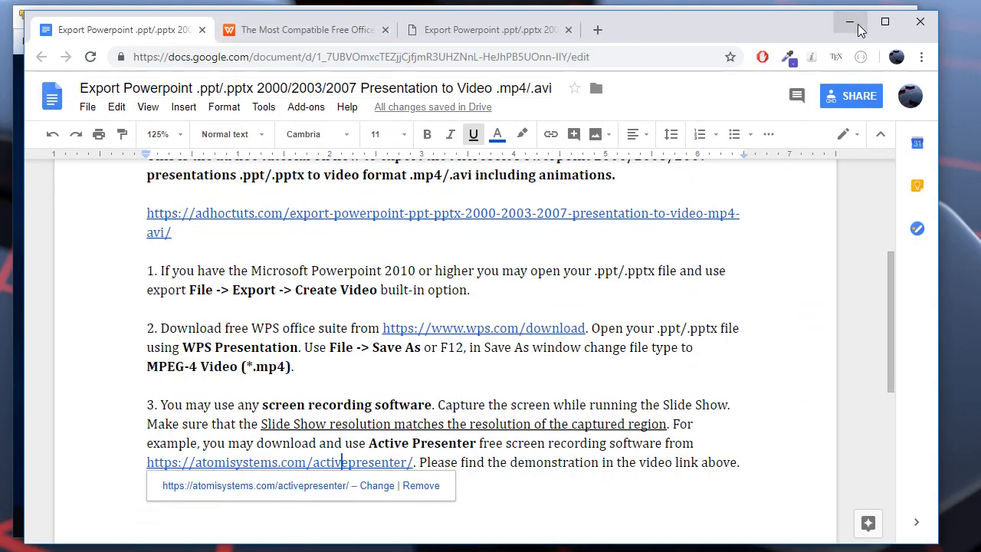
# - Minimize Chrome, open aht_test.pptx from the desktop and launch ActivePresenter
pyautogui.click(848, 22)
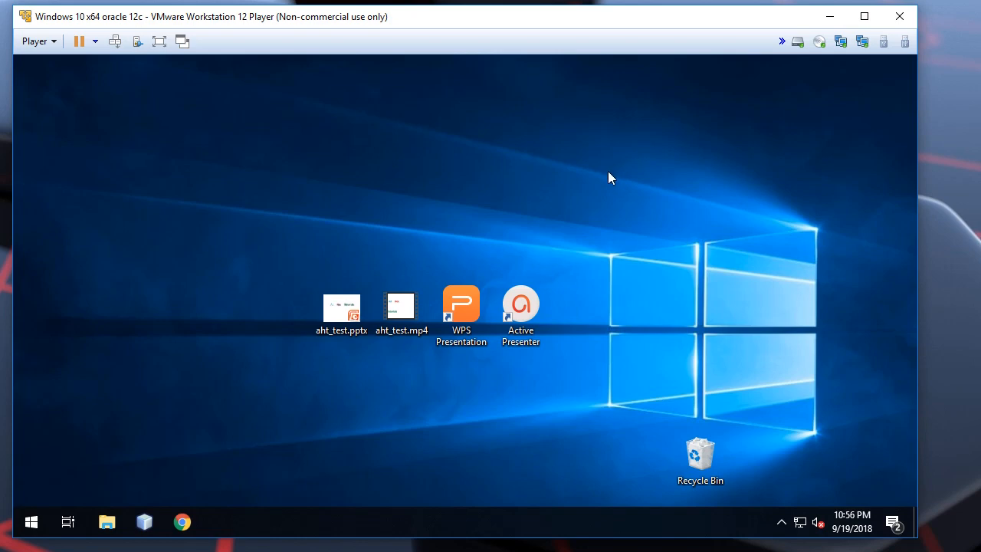
pyautogui.moveTo(349, 325)
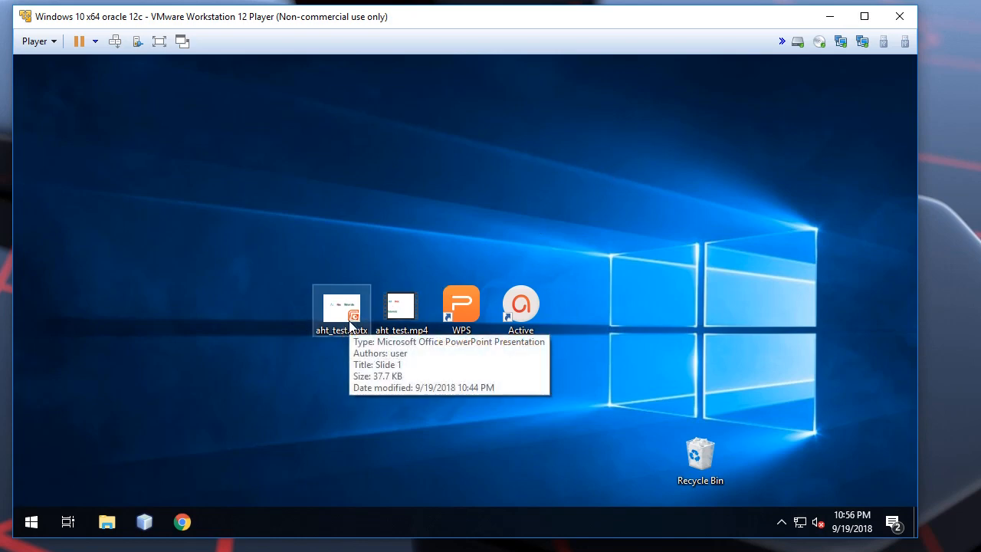
pyautogui.doubleClick(340, 307)
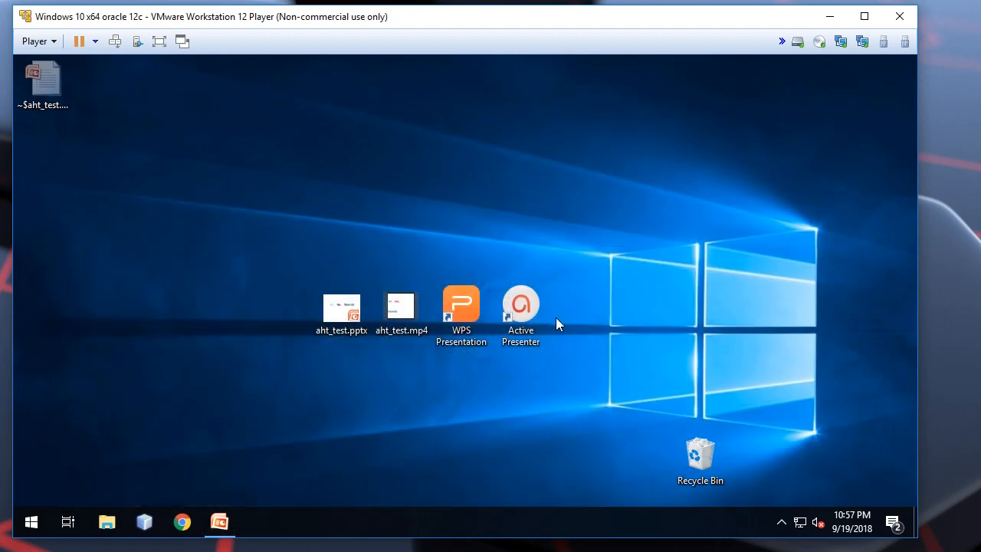
pyautogui.doubleClick(521, 303)
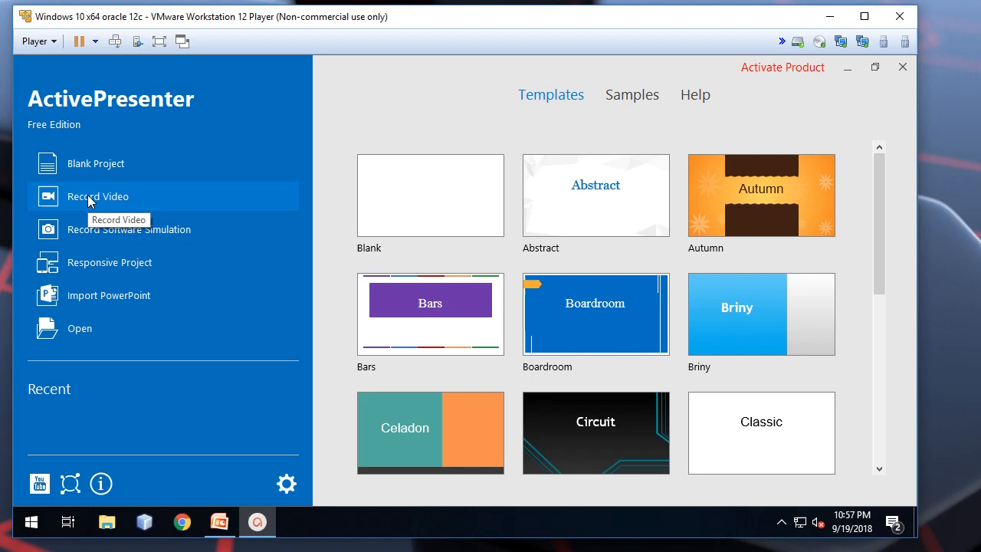
# - Start a Record Video project set to capture a chosen screen region
pyautogui.click(98, 196)
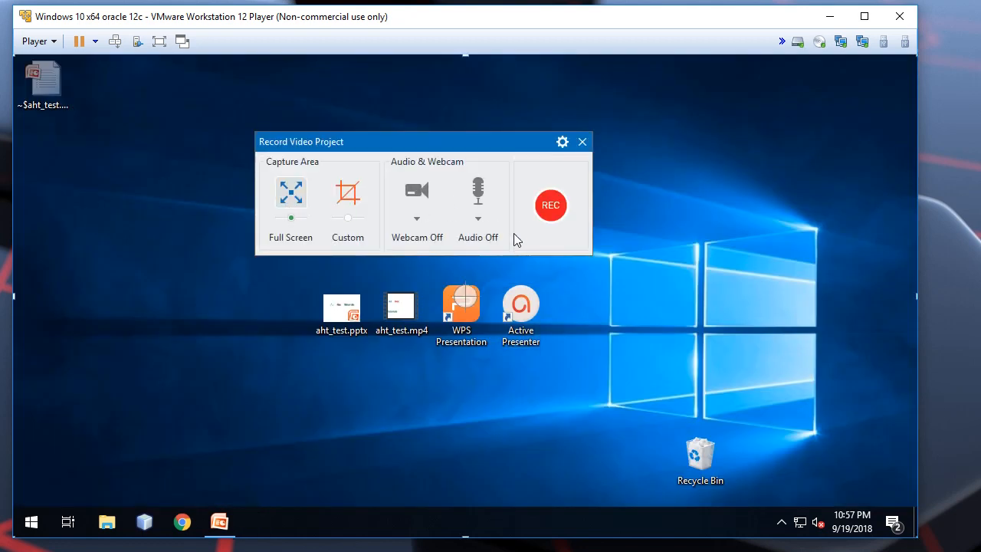
pyautogui.moveTo(352, 198)
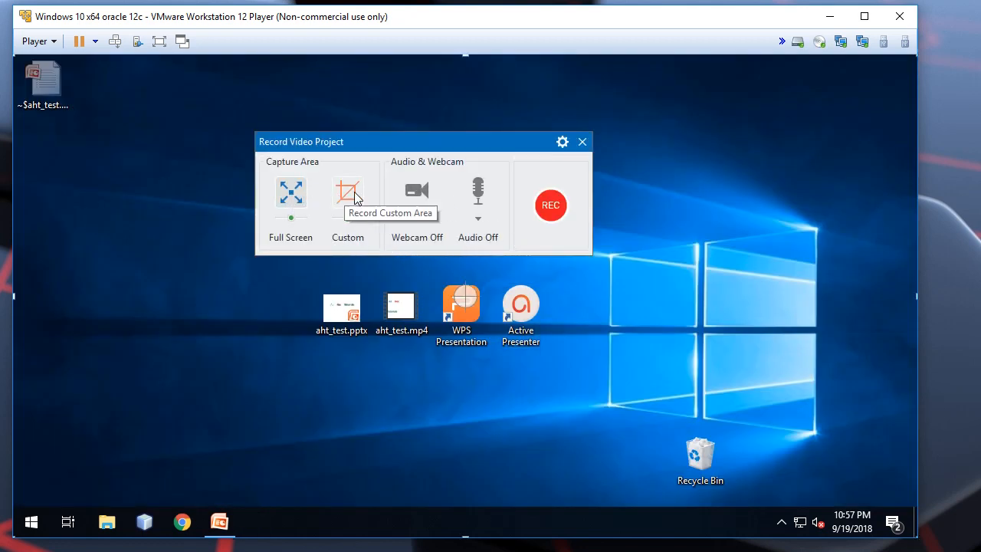
pyautogui.click(346, 193)
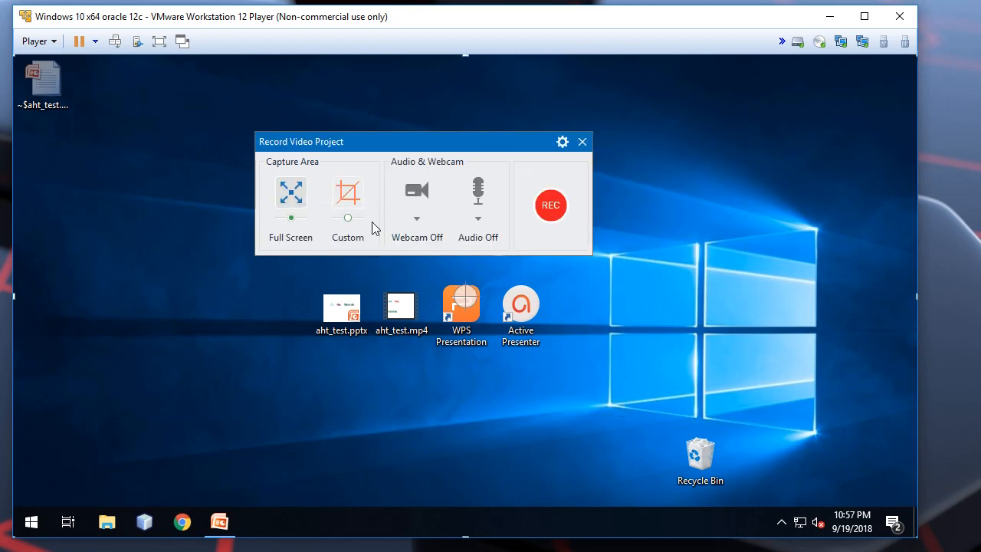
pyautogui.moveTo(248, 527)
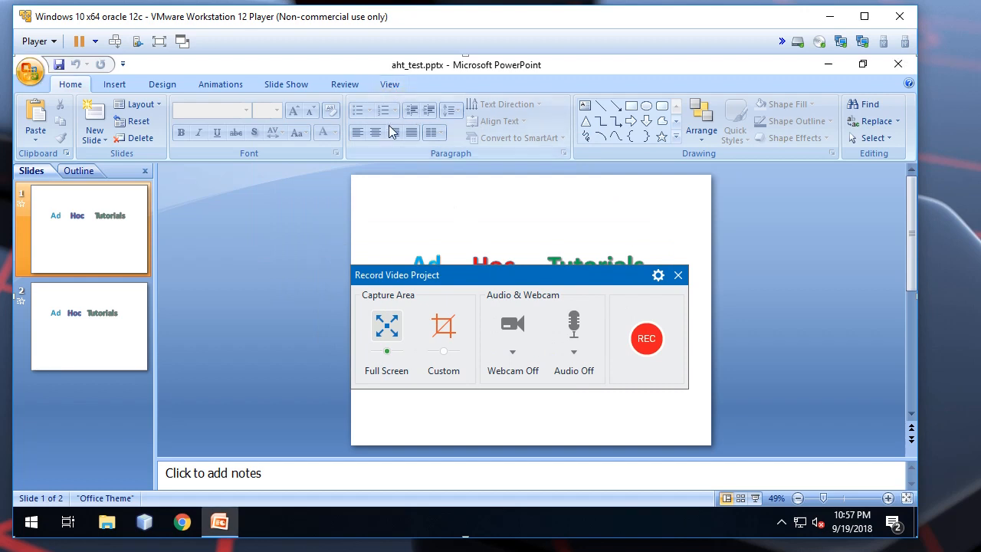
# - Show PowerPoint's Slide Show settings with the resolution list, capturing a custom 640×448 region
pyautogui.click(285, 83)
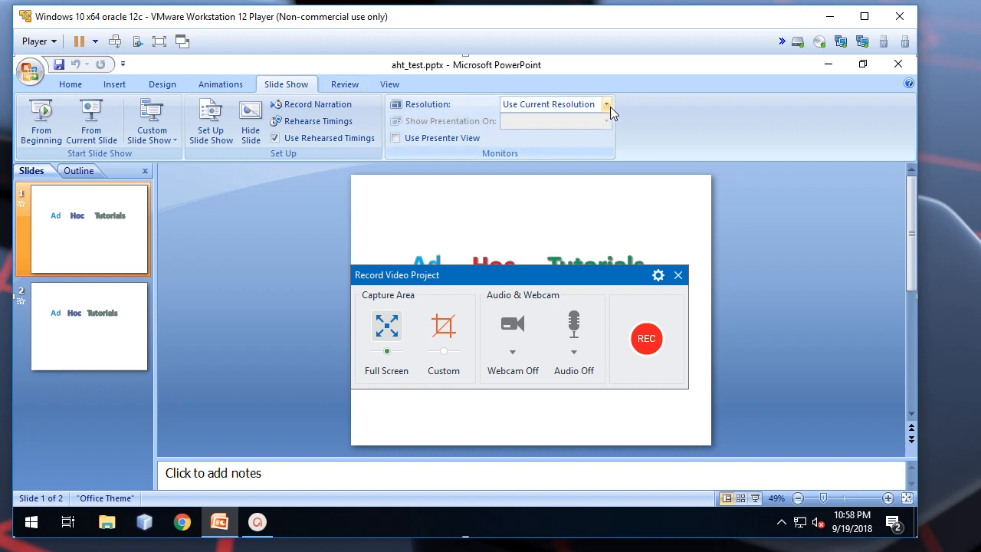
pyautogui.moveTo(613, 110)
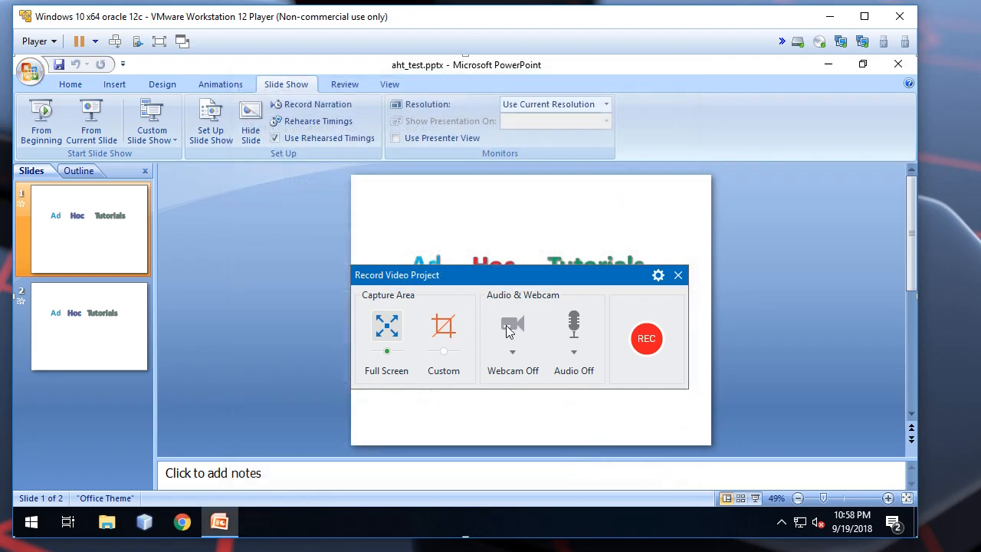
pyautogui.click(443, 328)
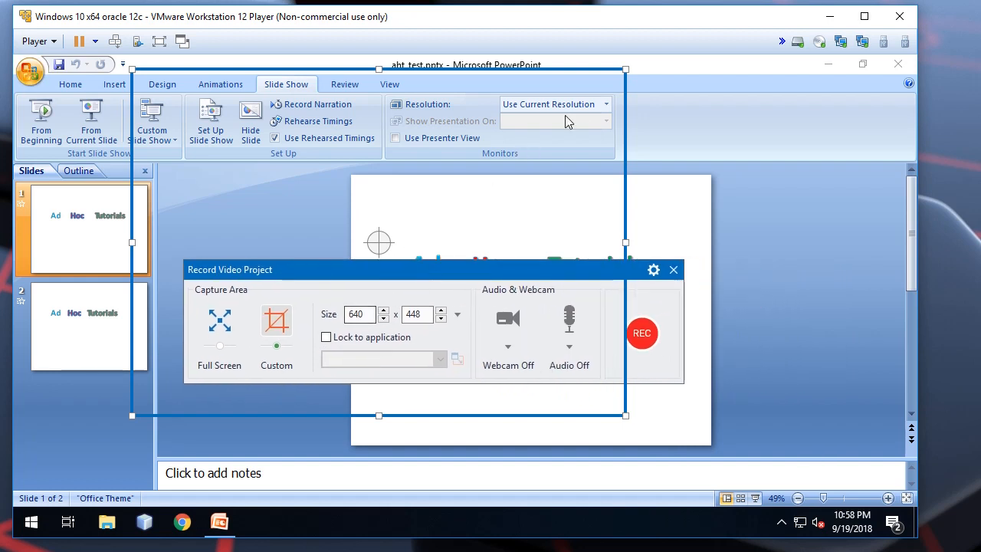
pyautogui.click(605, 105)
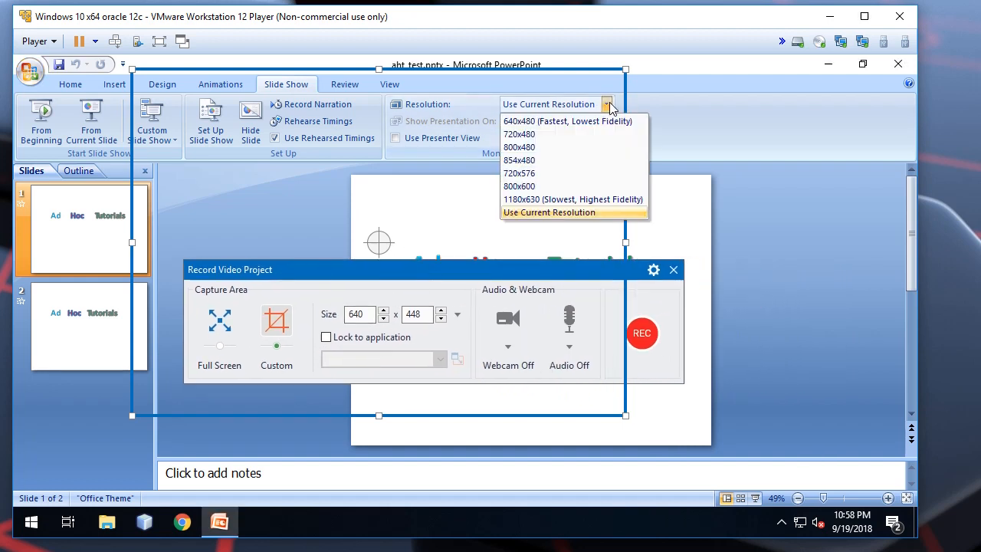
pyautogui.moveTo(570, 121)
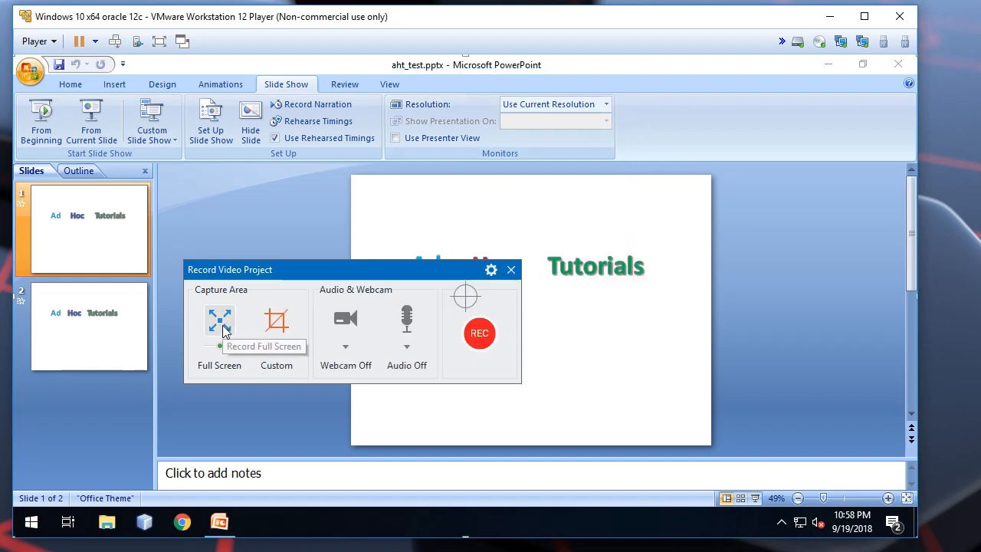
pyautogui.moveTo(480, 333)
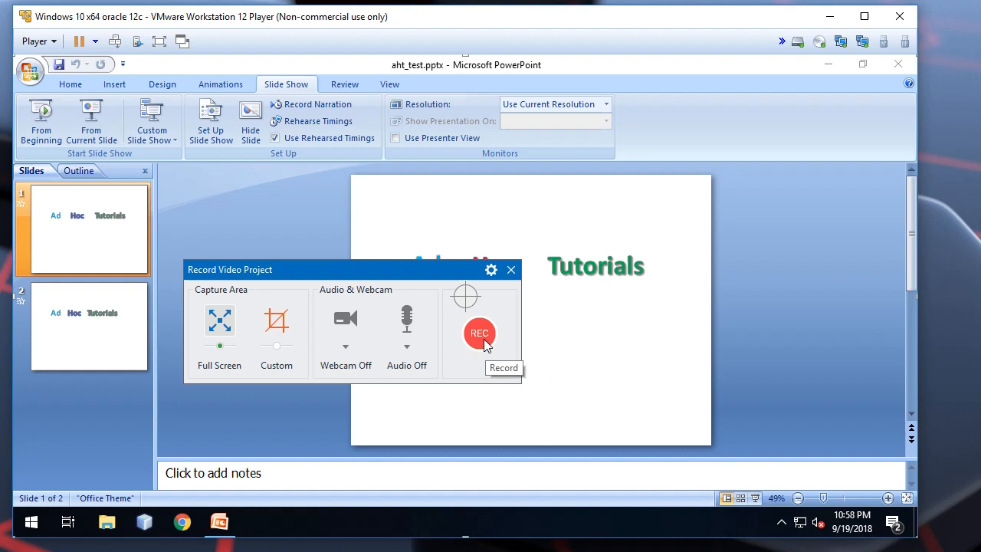
pyautogui.moveTo(478, 344)
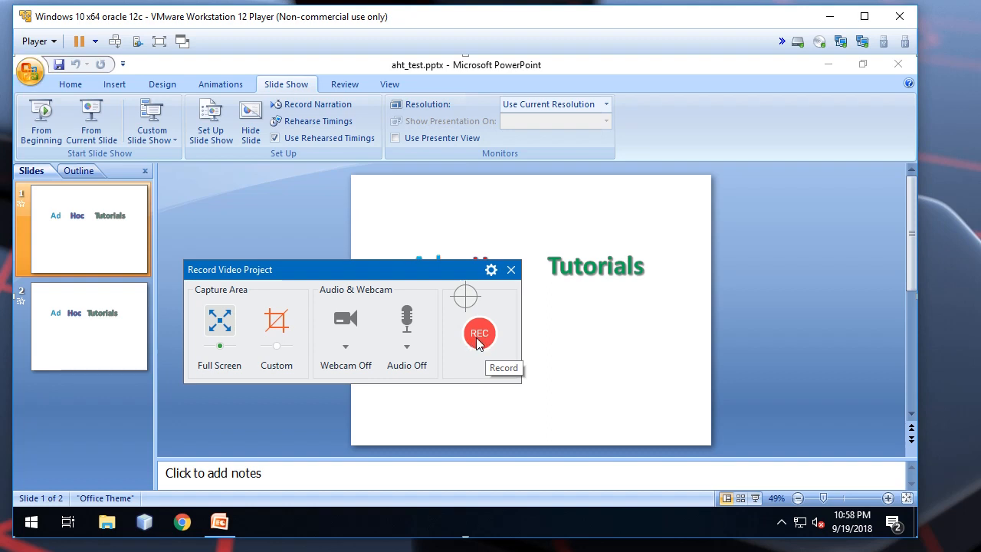
# - Start recording, play the aht_test slide show to its end and exit it
pyautogui.click(478, 334)
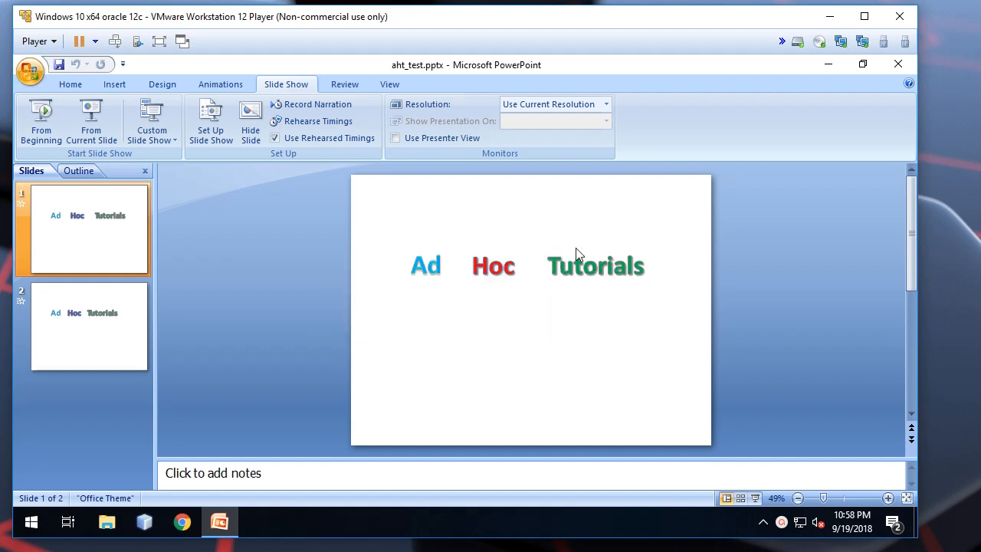
pyautogui.moveTo(760, 491)
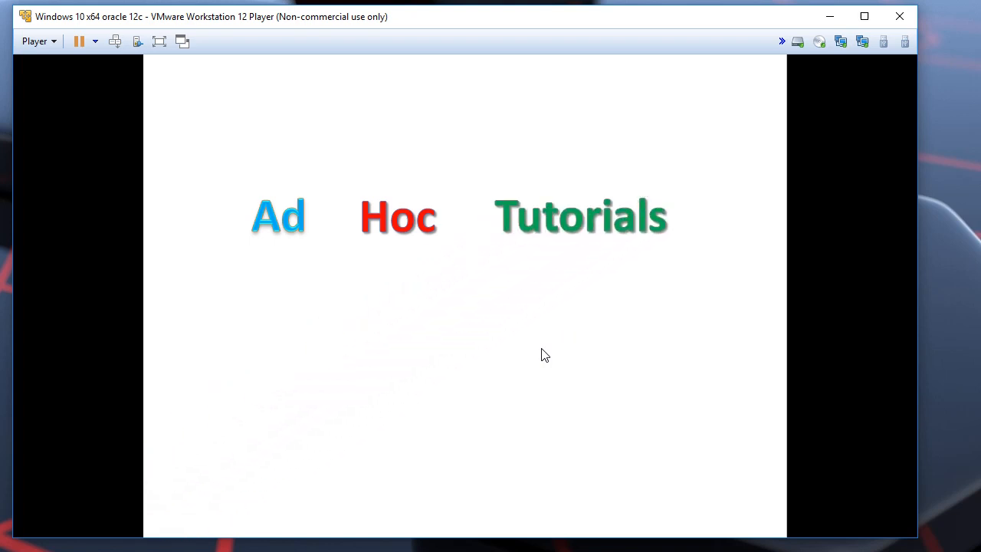
pyautogui.click(545, 355)
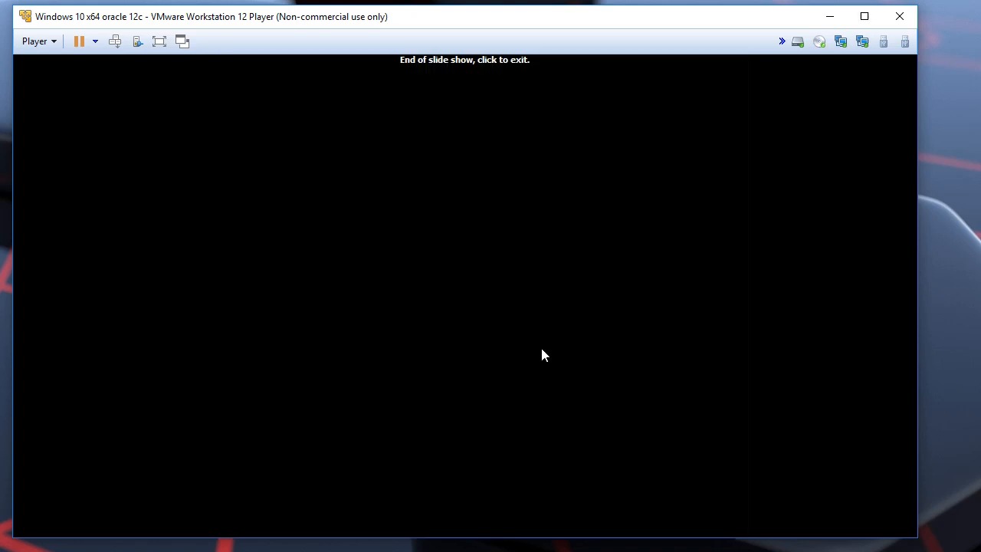
pyautogui.click(546, 355)
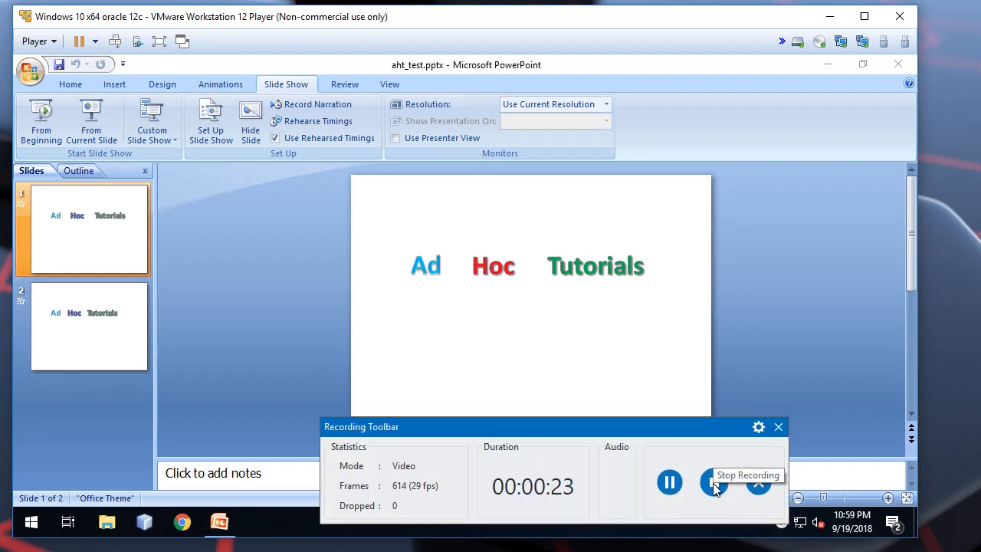
# - Stop the recording and fit the captured 24-second clip into the timeline
pyautogui.click(711, 482)
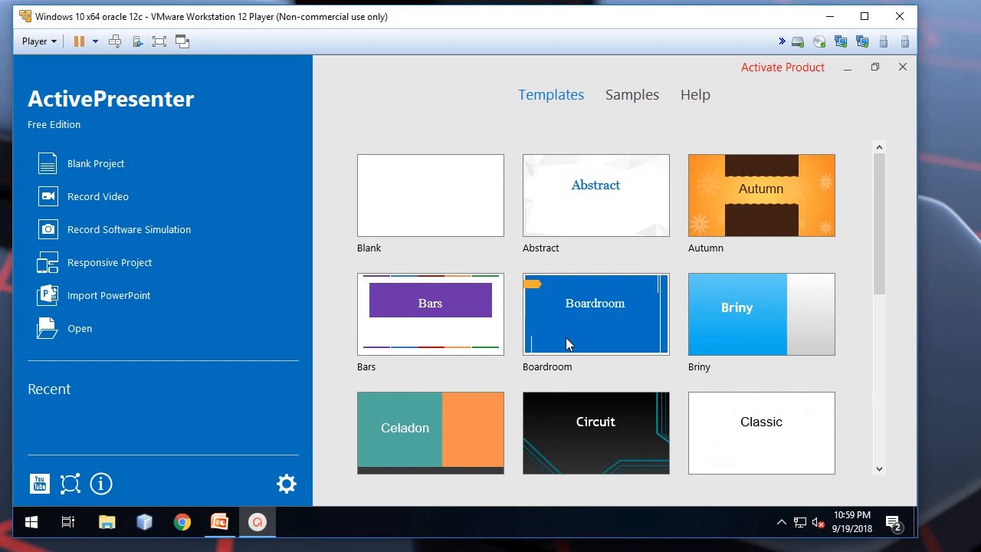
pyautogui.doubleClick(595, 313)
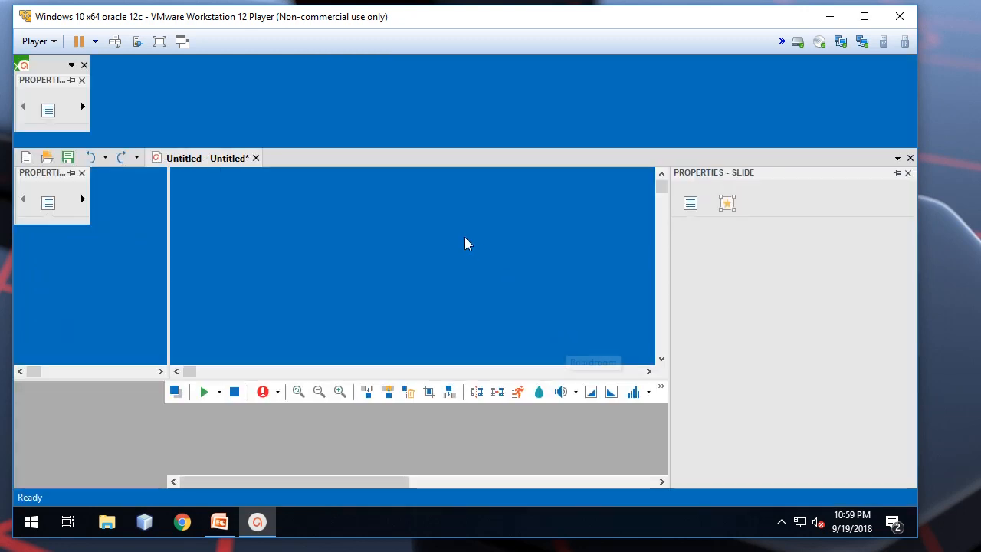
pyautogui.moveTo(478, 252)
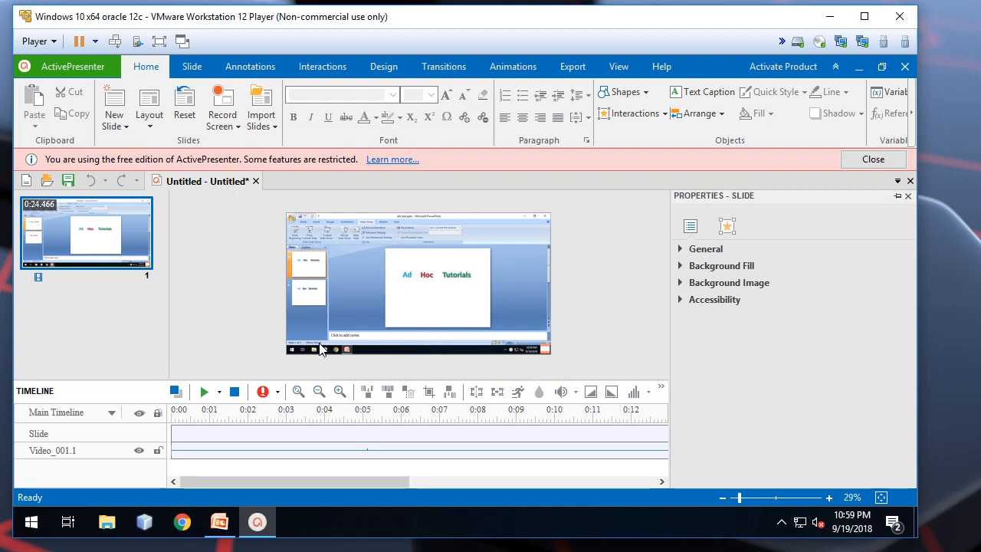
pyautogui.click(318, 392)
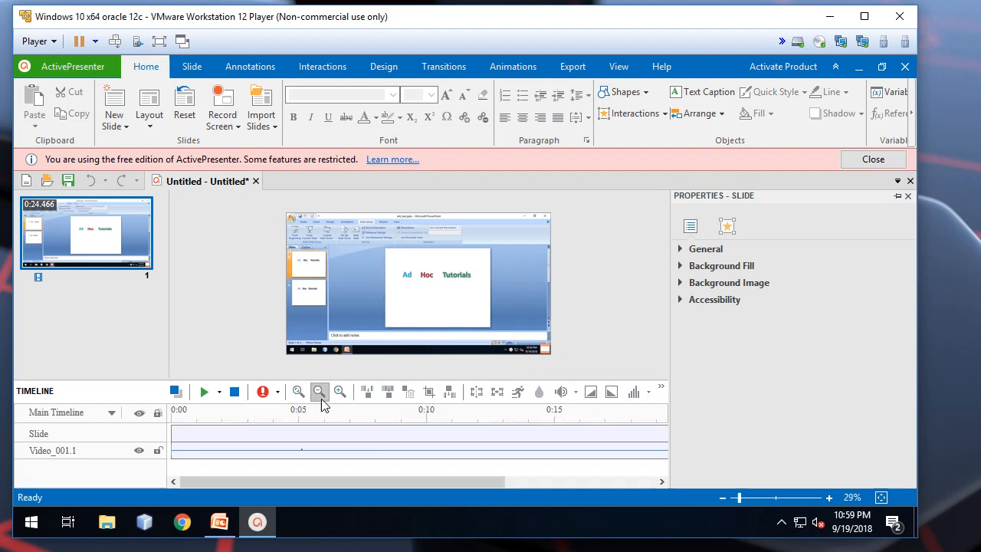
pyautogui.click(319, 392)
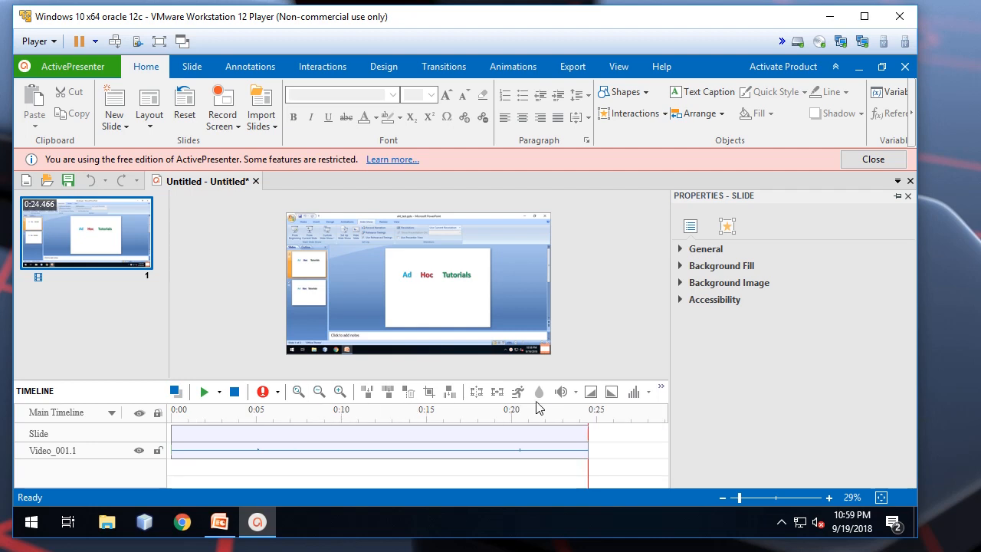
pyautogui.moveTo(402, 291)
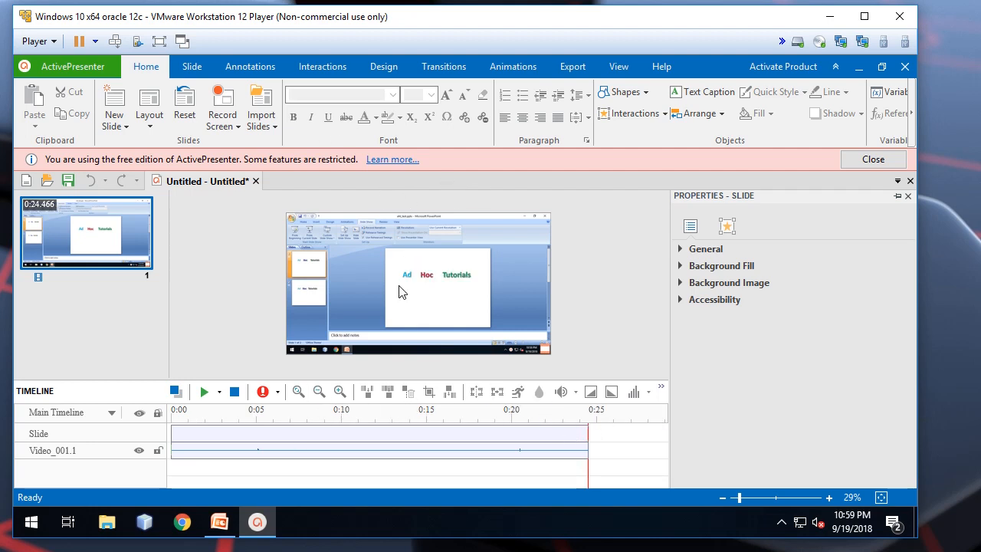
pyautogui.moveTo(428, 303)
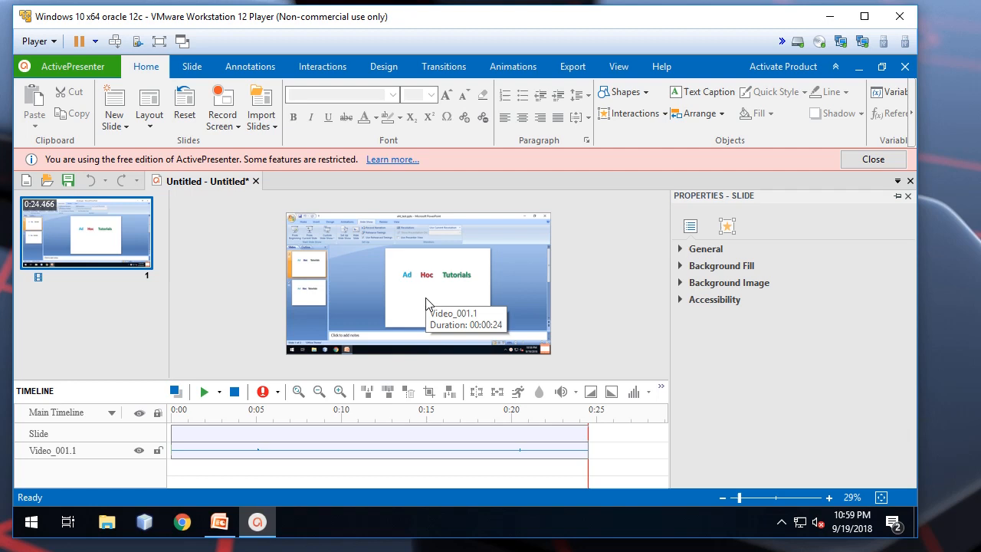
pyautogui.moveTo(380, 383)
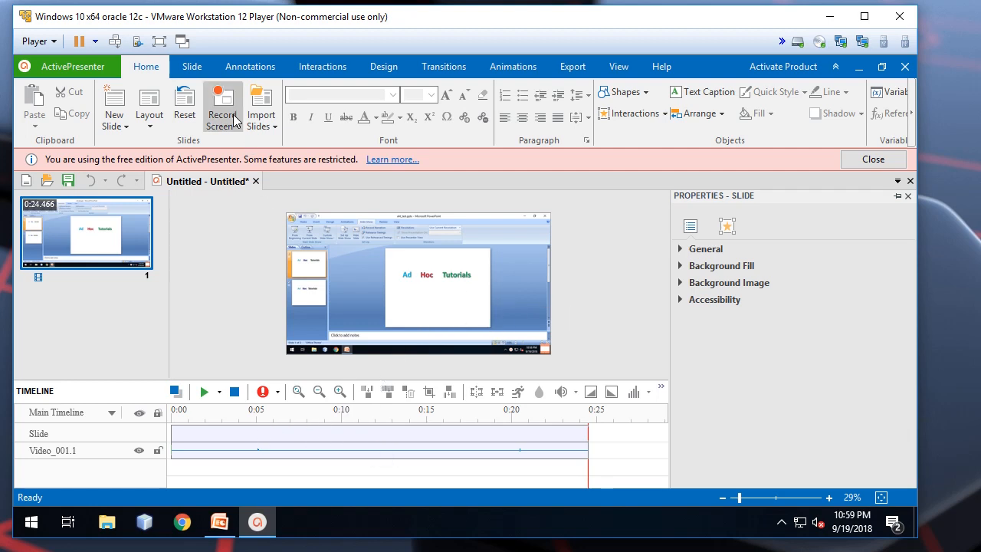
# - Show the Annotations options and preview the recorded video
pyautogui.click(249, 67)
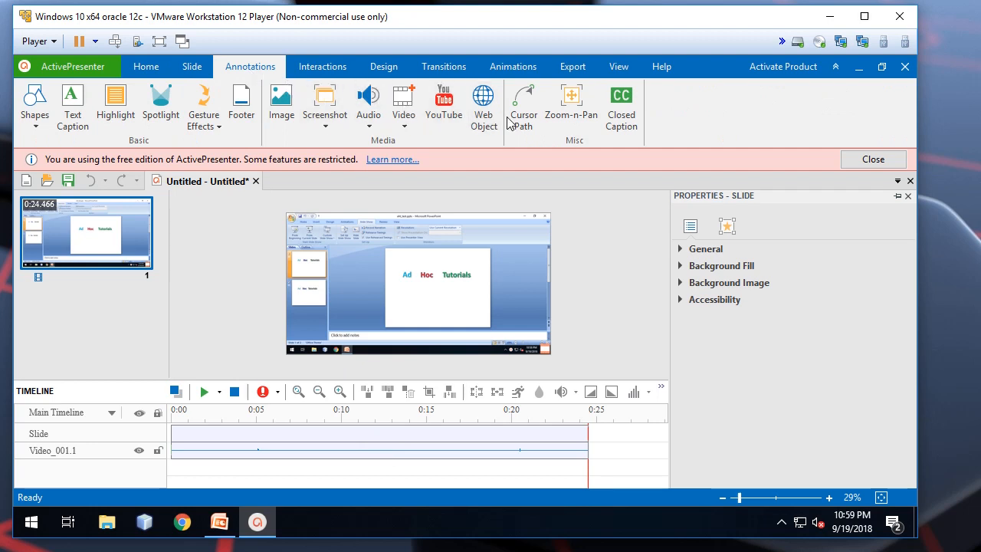
pyautogui.moveTo(583, 233)
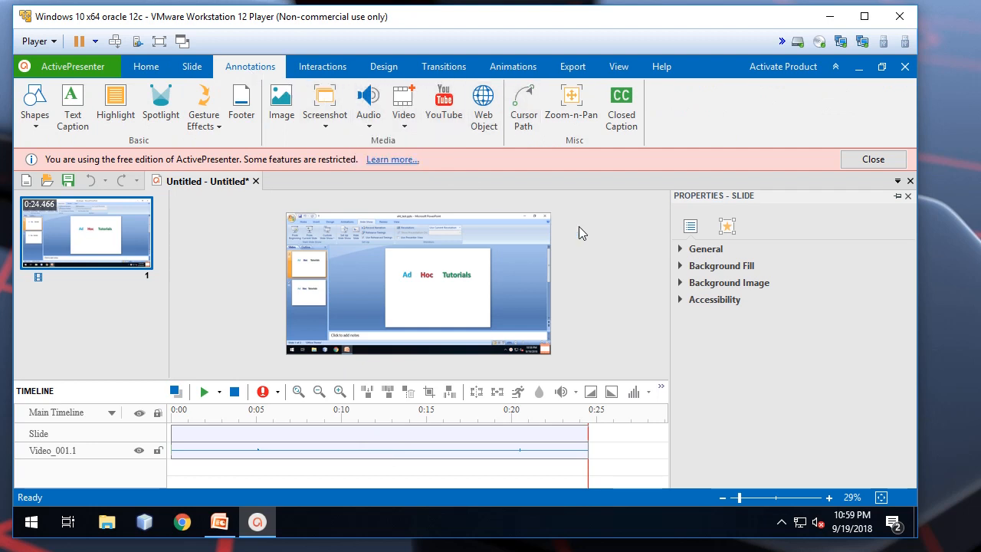
pyautogui.moveTo(361, 417)
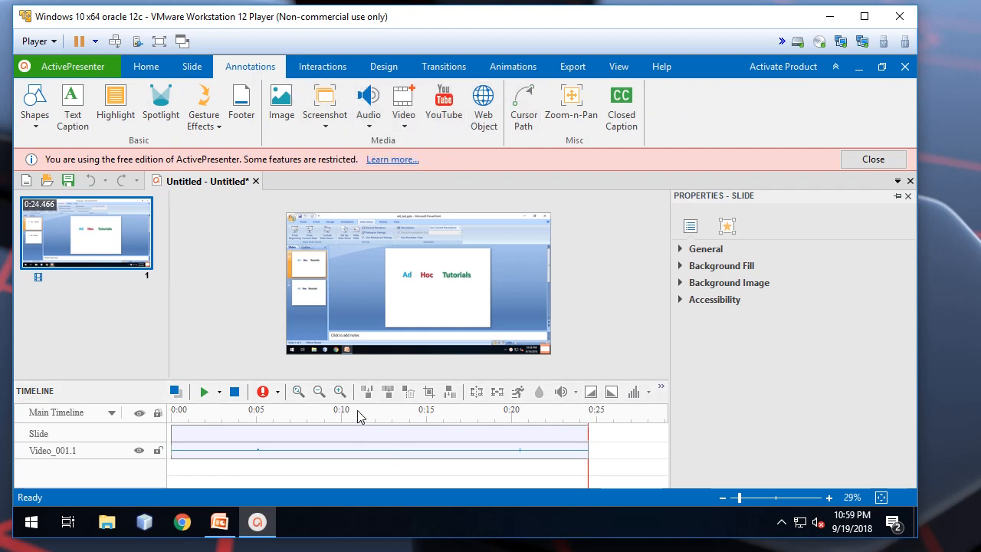
pyautogui.moveTo(457, 417)
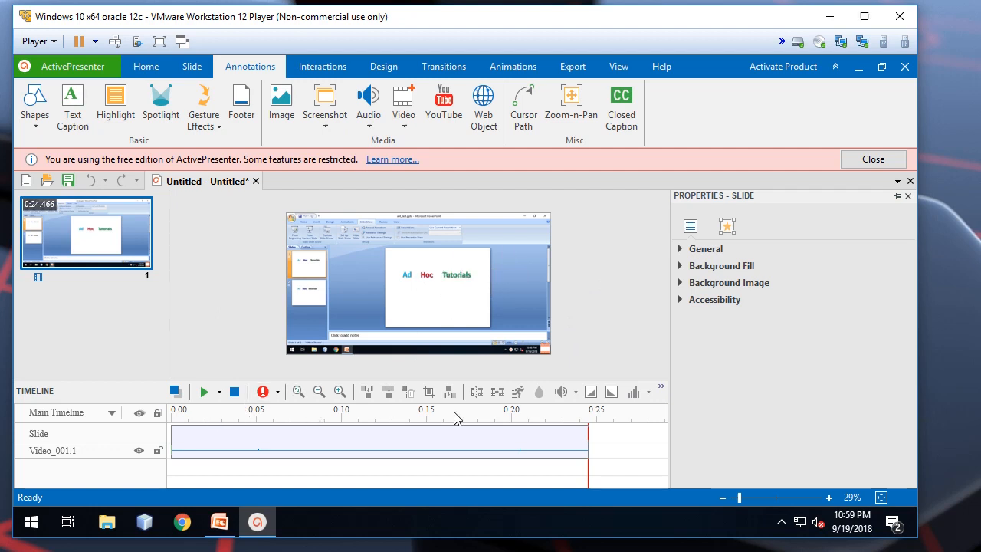
pyautogui.moveTo(207, 420)
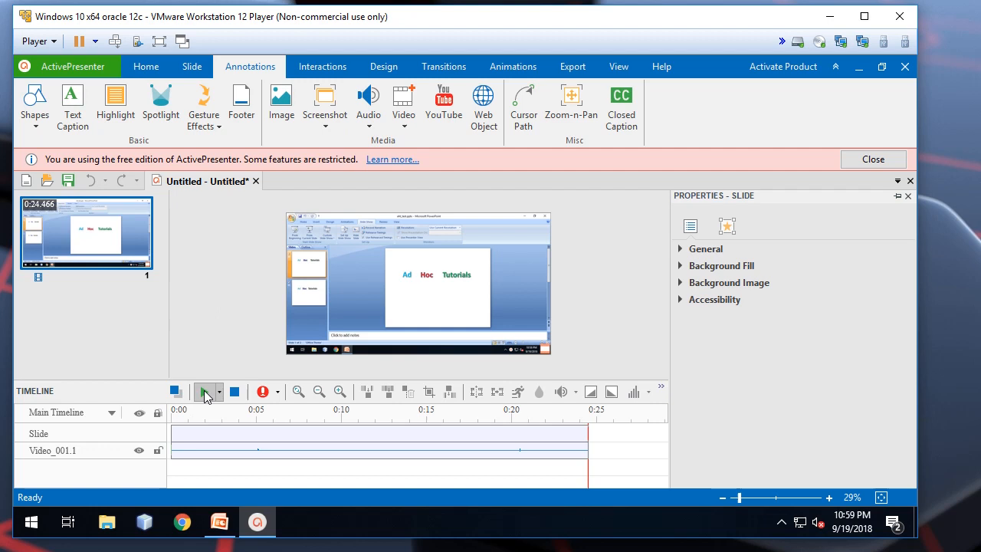
pyautogui.click(203, 393)
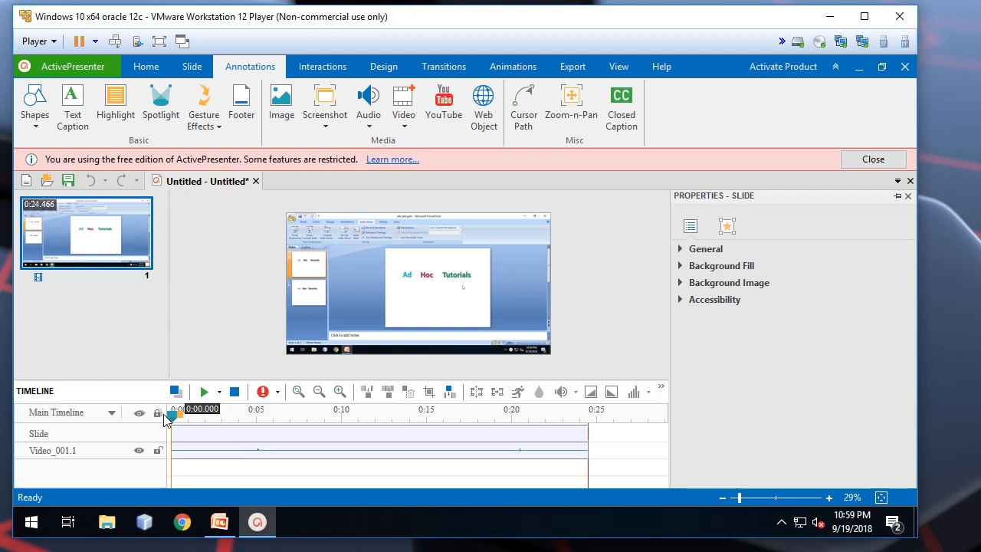
# - Delete the unwanted opening stretch of the recording from the timeline
pyautogui.moveTo(172, 417); pyautogui.dragTo(213, 417)
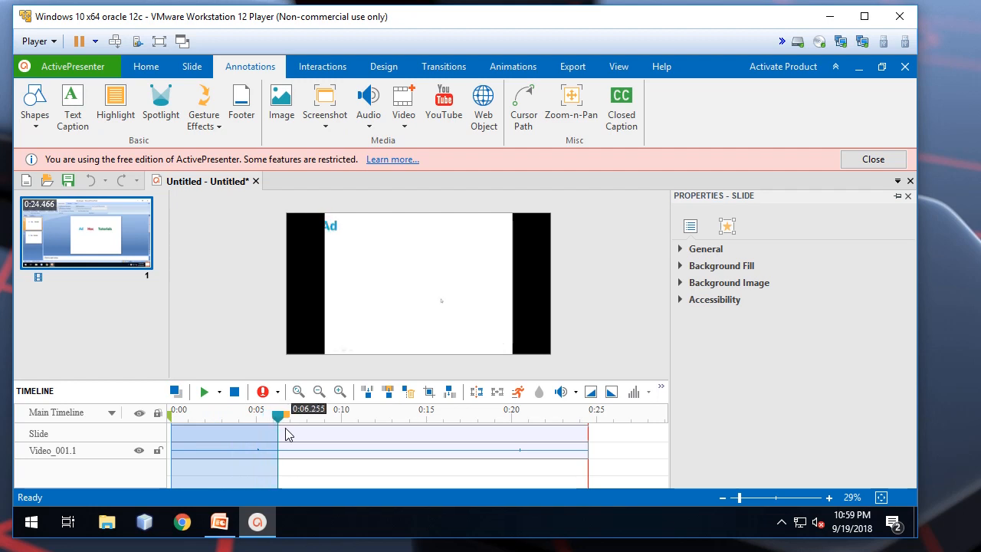
pyautogui.moveTo(282, 415); pyautogui.dragTo(269, 416)
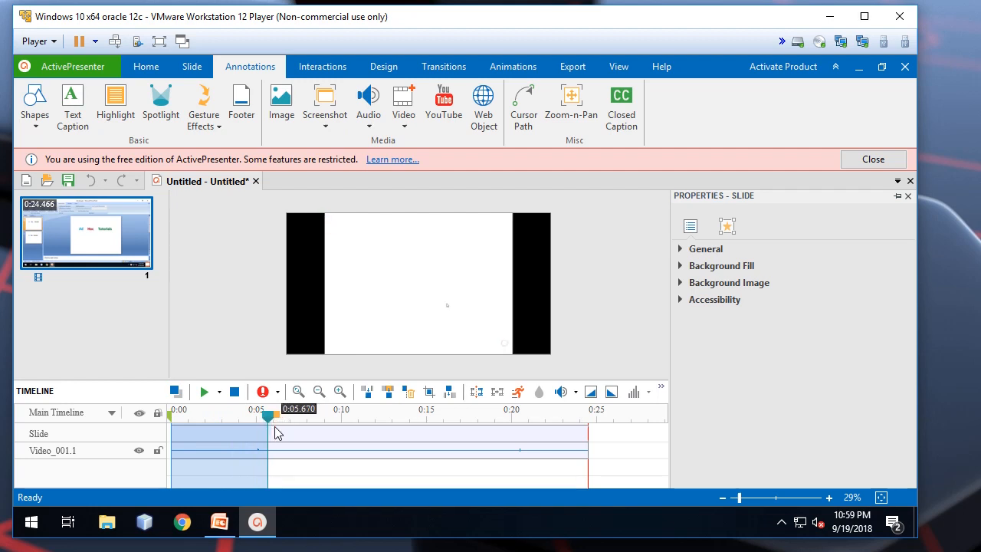
pyautogui.moveTo(408, 392)
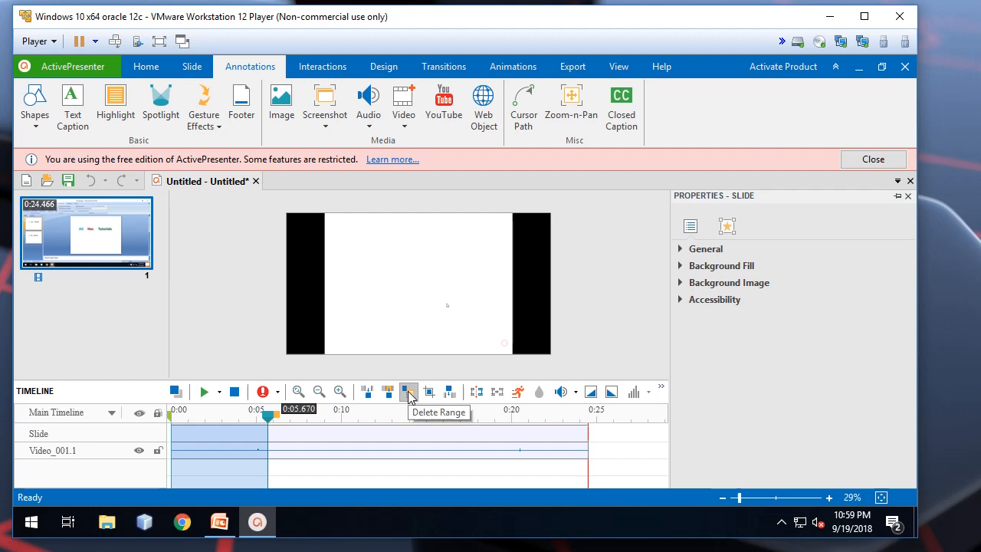
pyautogui.click(408, 392)
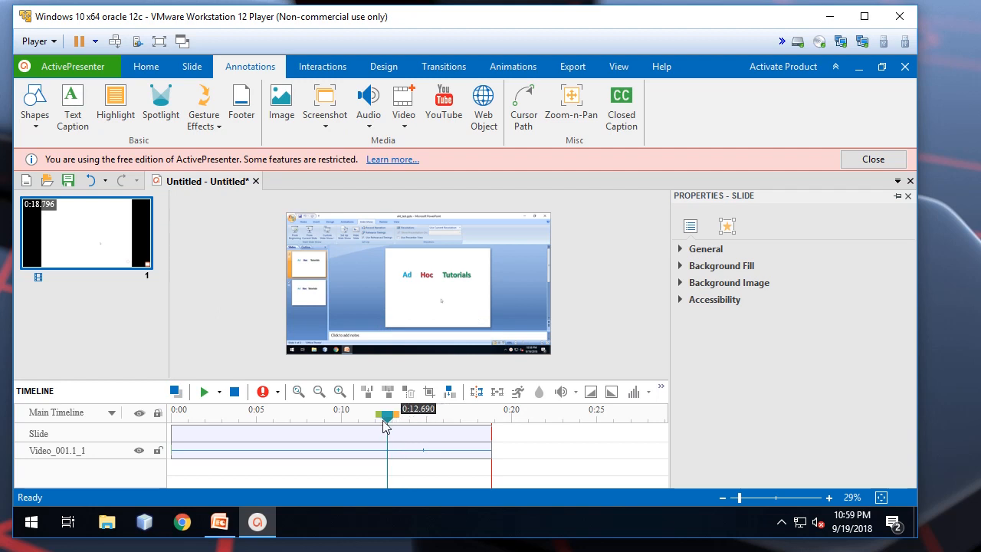
# - Delete the ending from about 11.8 s onward, leaving roughly an 11.9-second clip
pyautogui.moveTo(387, 417); pyautogui.dragTo(365, 417)
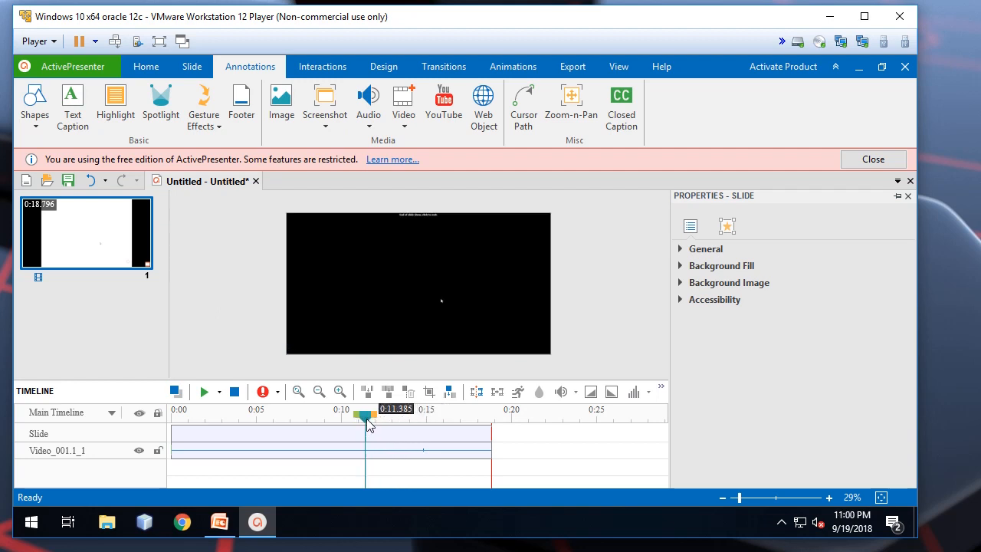
pyautogui.moveTo(366, 417); pyautogui.dragTo(454, 417)
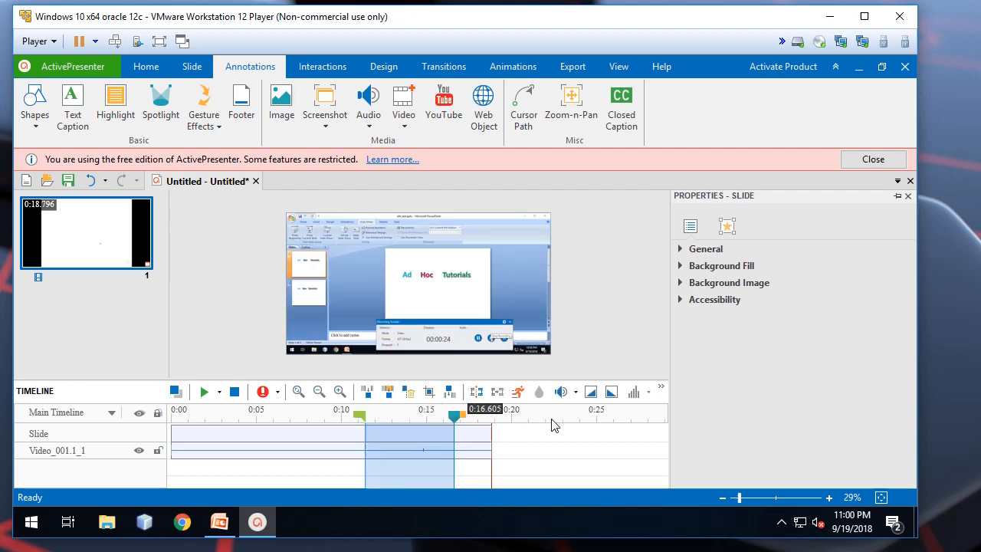
pyautogui.click(408, 393)
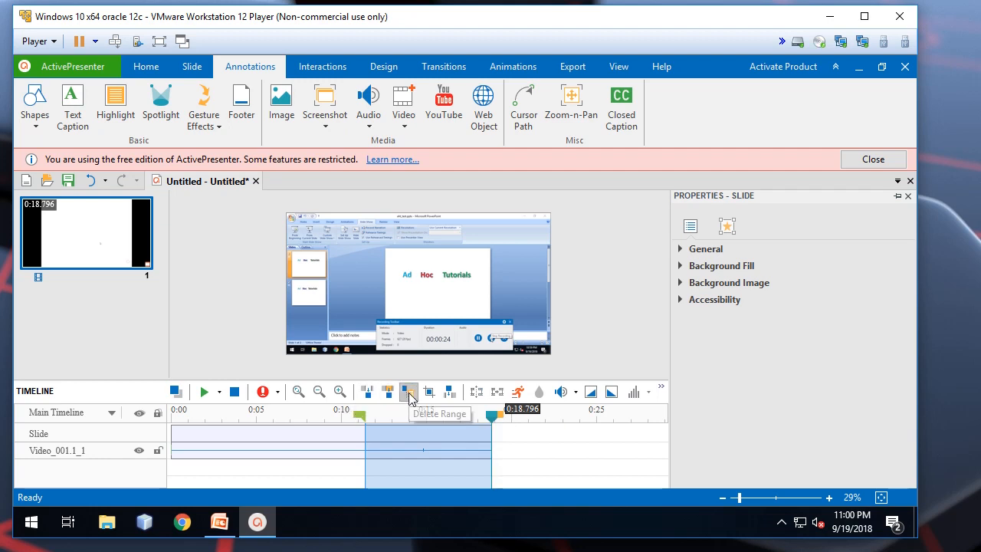
pyautogui.click(407, 392)
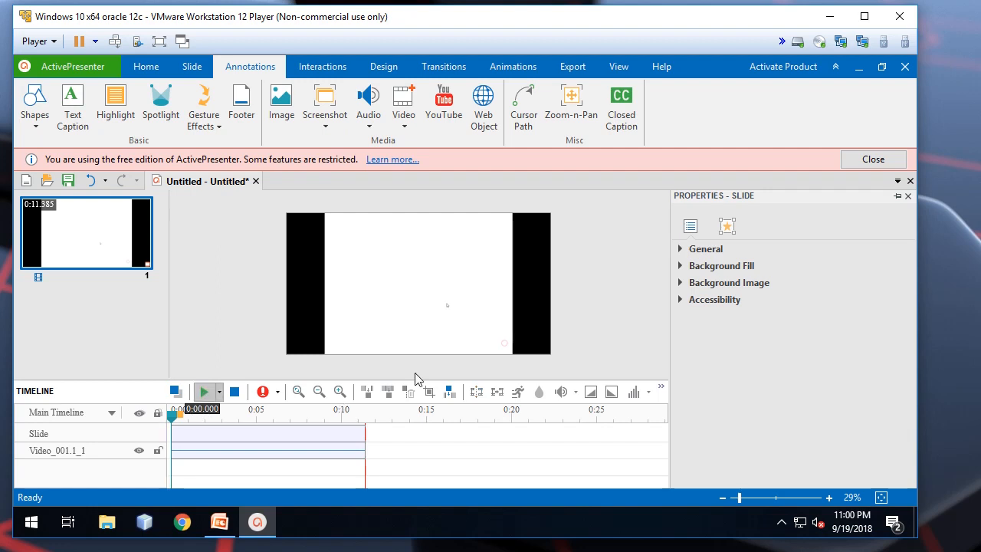
# - Preview the trimmed 11-second clip and show the export choices
pyautogui.click(203, 393)
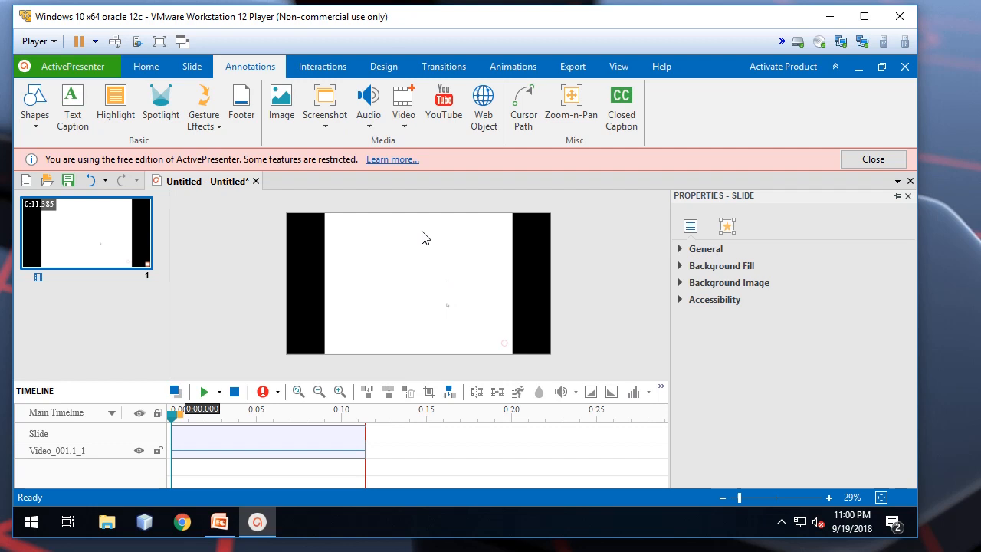
pyautogui.moveTo(255, 272)
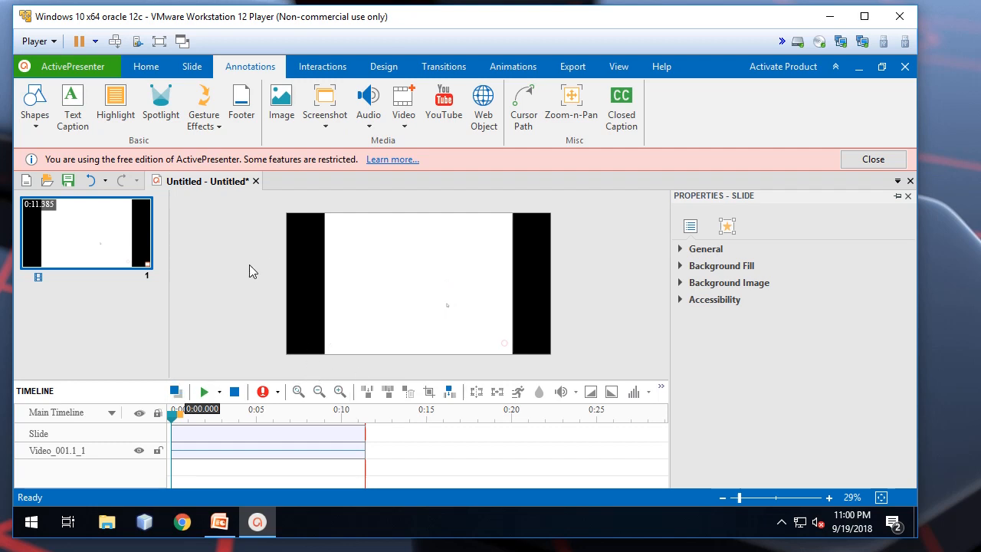
pyautogui.click(572, 68)
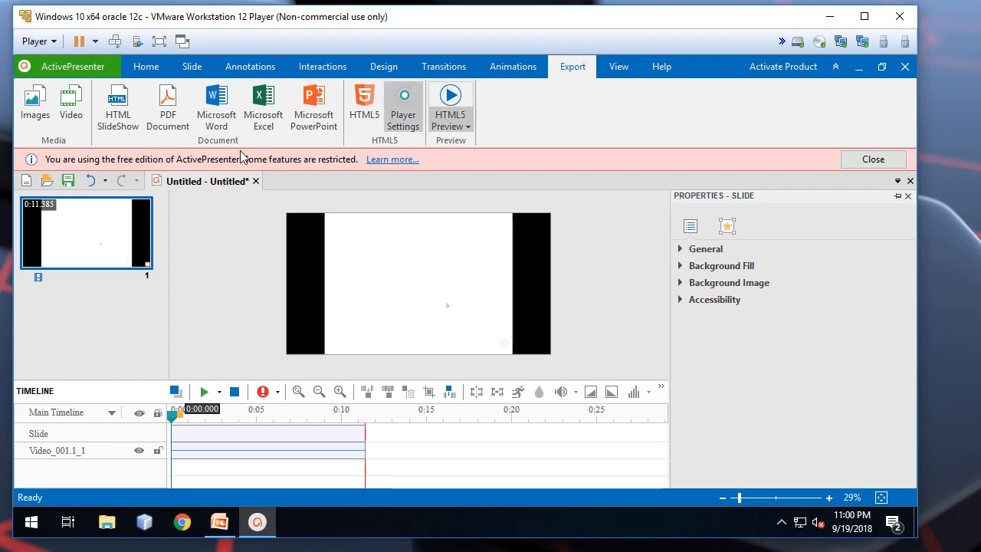
pyautogui.moveTo(70, 105)
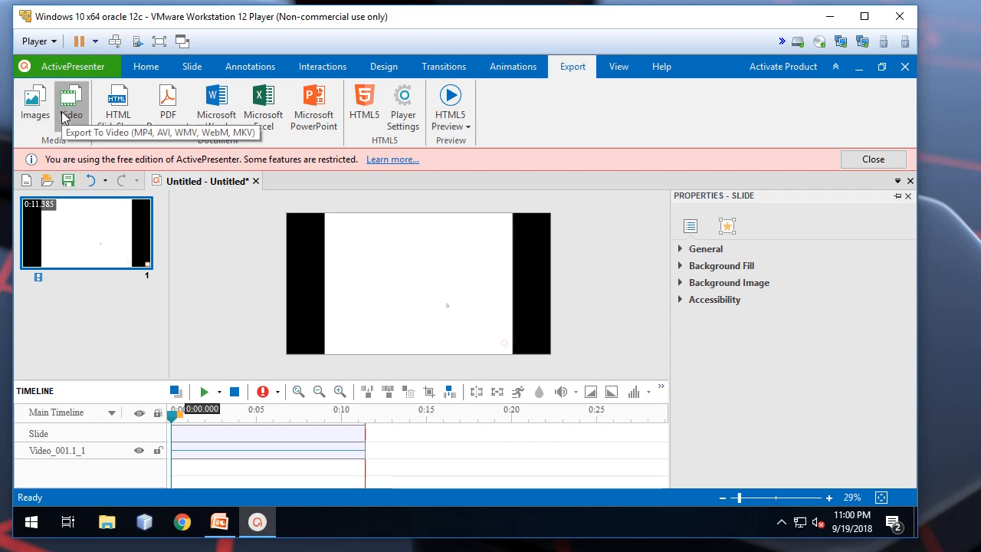
# - Choose MP4 video export at quality 90 and start browsing for the output file
pyautogui.click(71, 105)
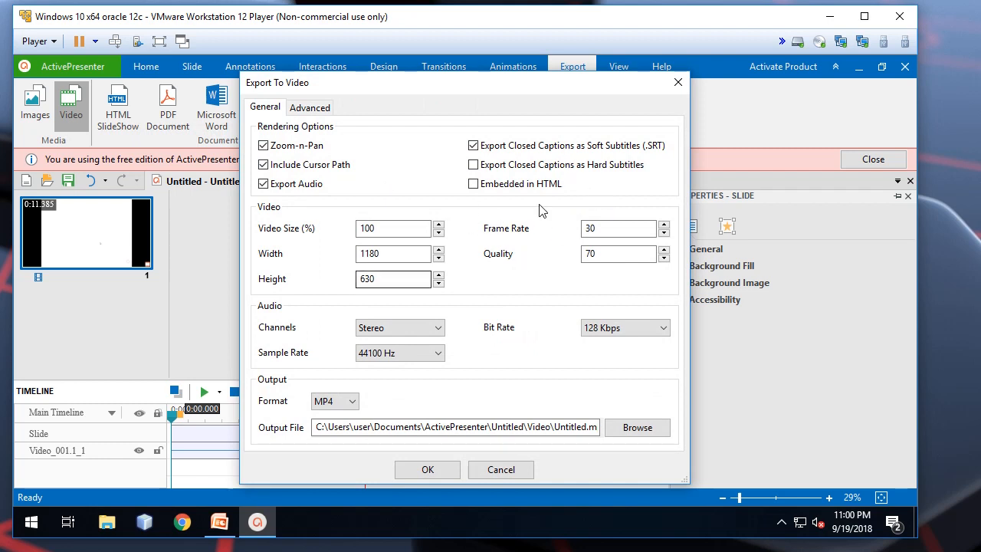
pyautogui.click(619, 254)
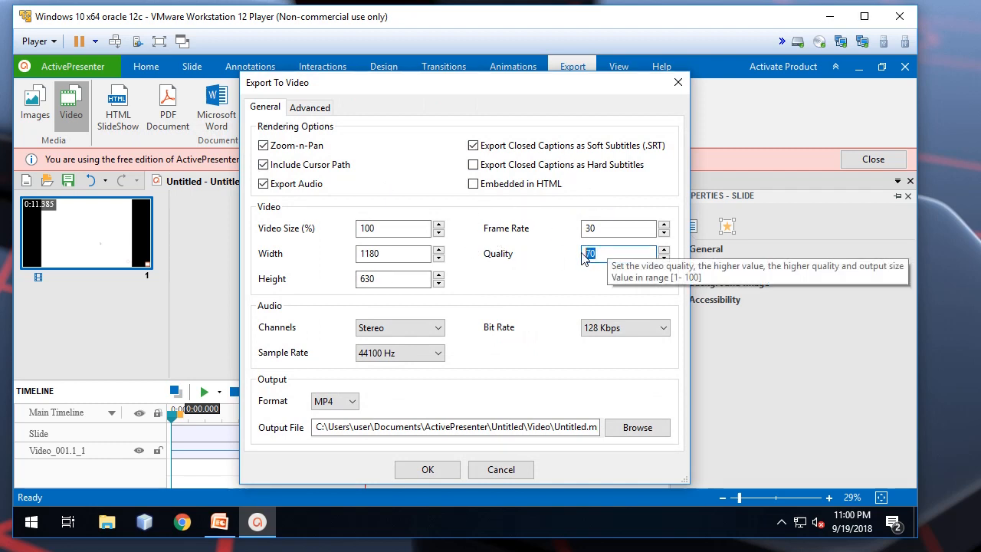
pyautogui.write('90')
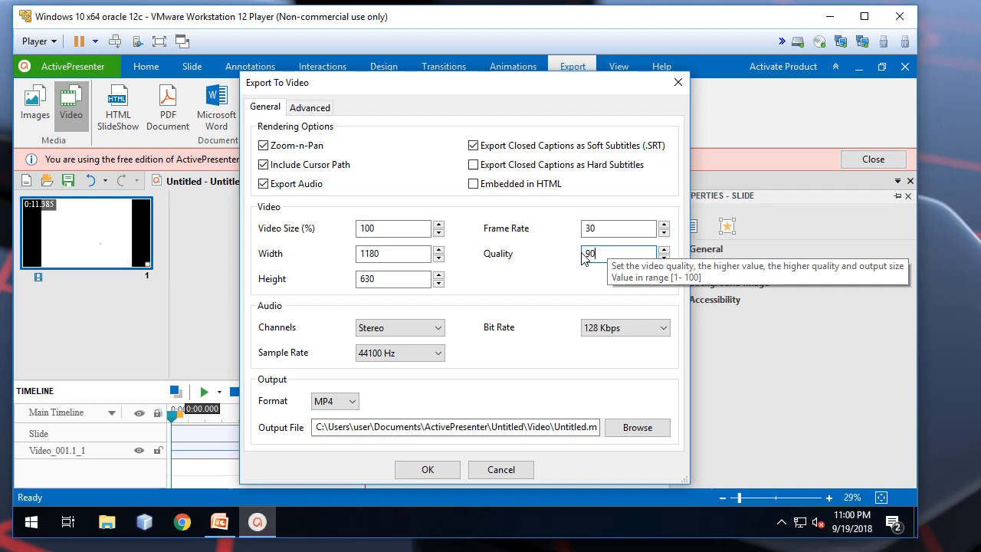
pyautogui.moveTo(627, 443)
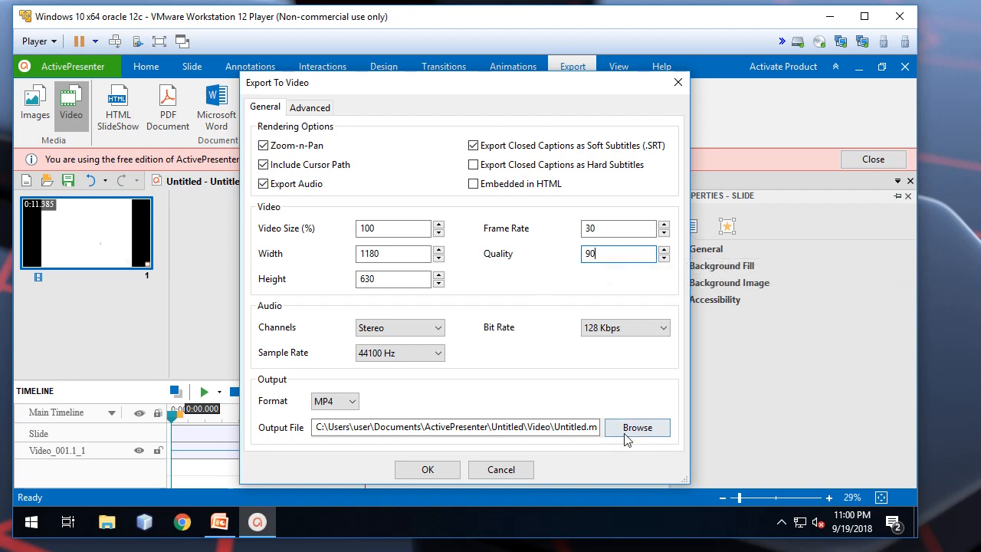
pyautogui.click(637, 427)
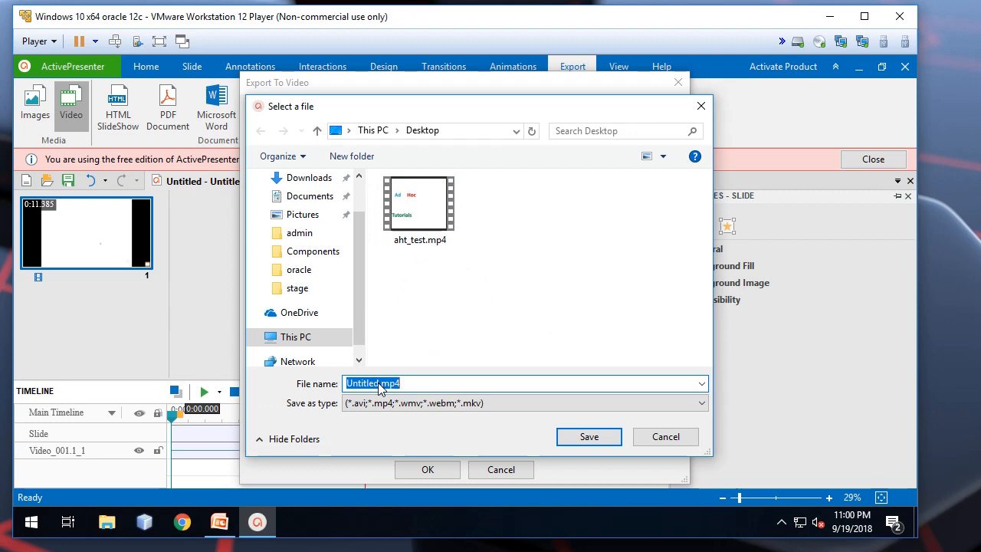
# - Export to the Desktop as aht_active_present.mp4 and decline opening the output folder
pyautogui.click(387, 384)
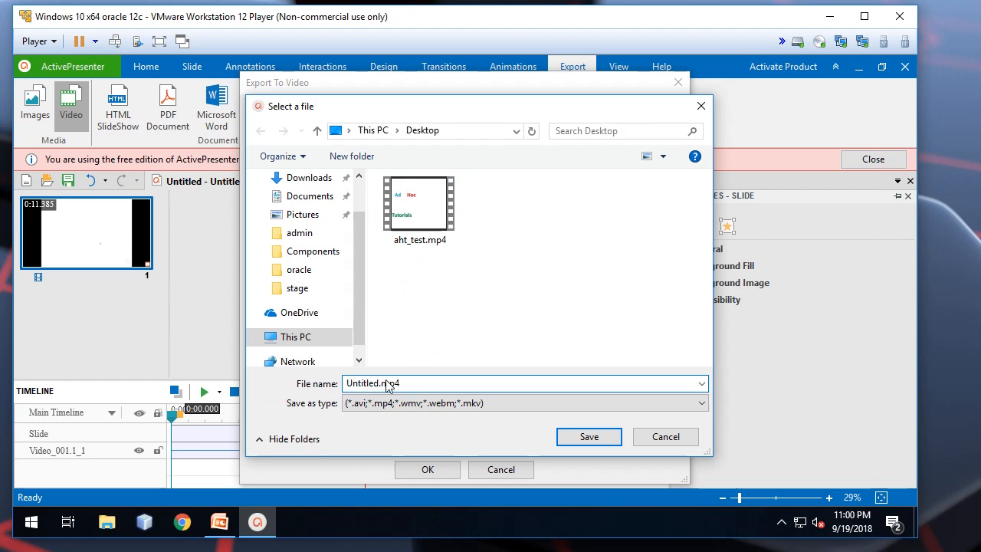
pyautogui.write('ah.mp4')
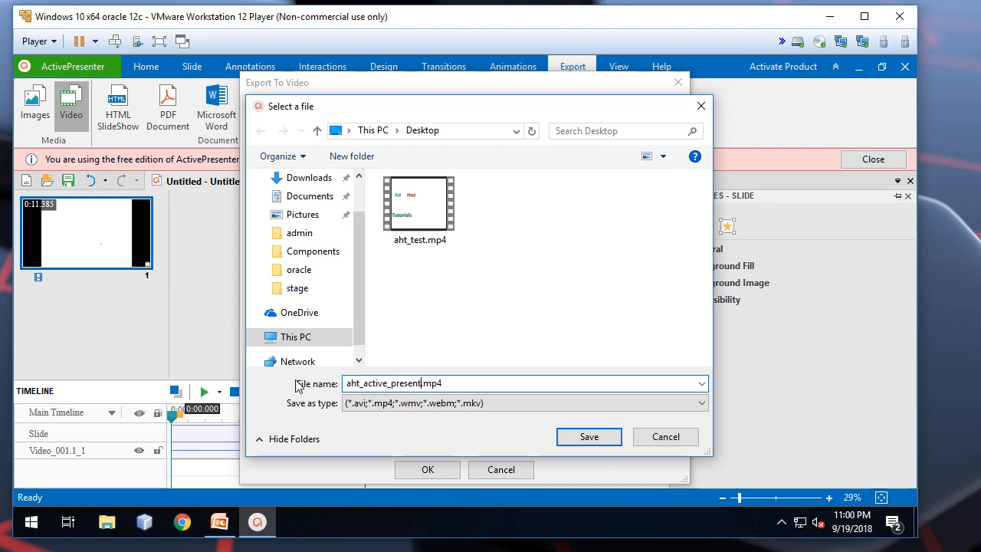
pyautogui.click(588, 436)
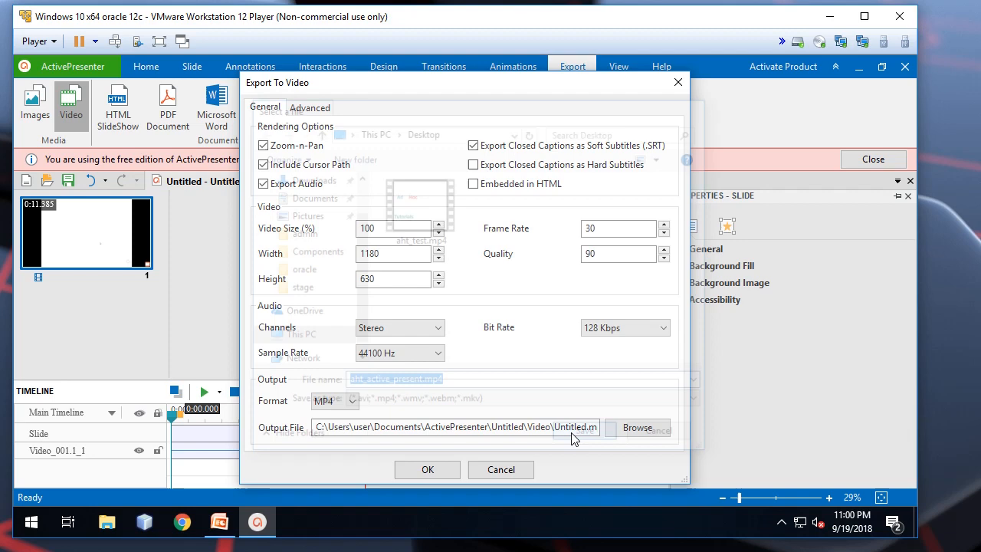
pyautogui.click(426, 469)
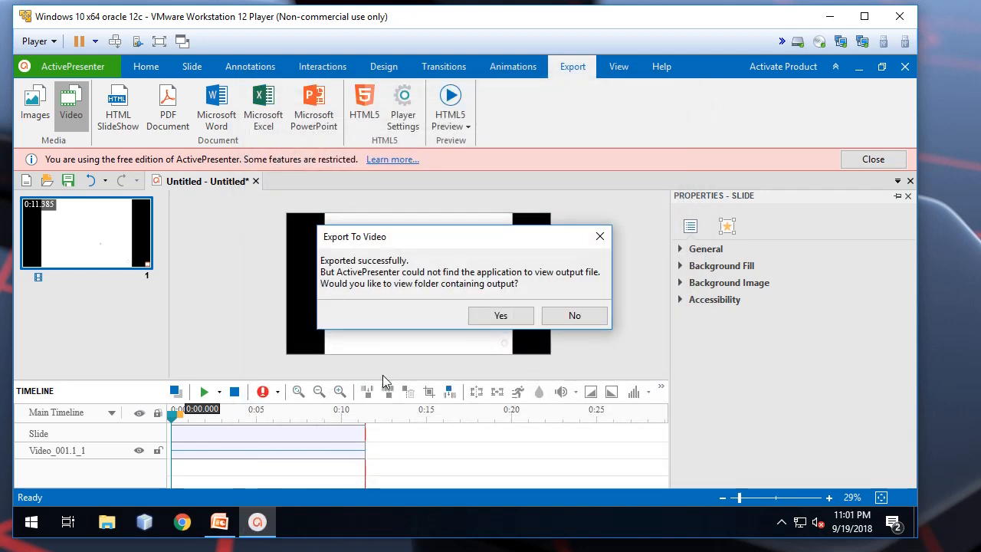
pyautogui.click(573, 315)
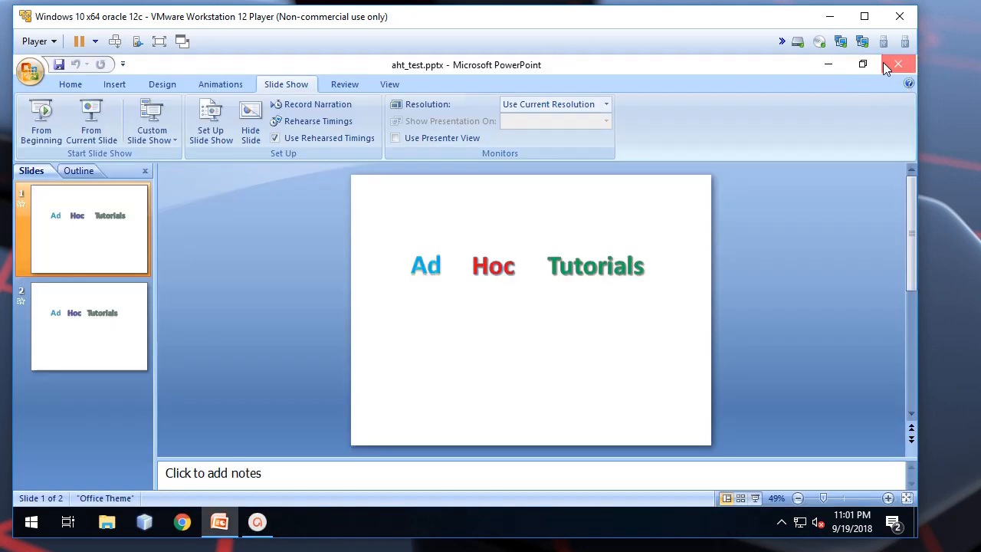
# - Close the PowerPoint window and play aht_active_present.mp4 from the desktop in Movies & TV
pyautogui.click(895, 65)
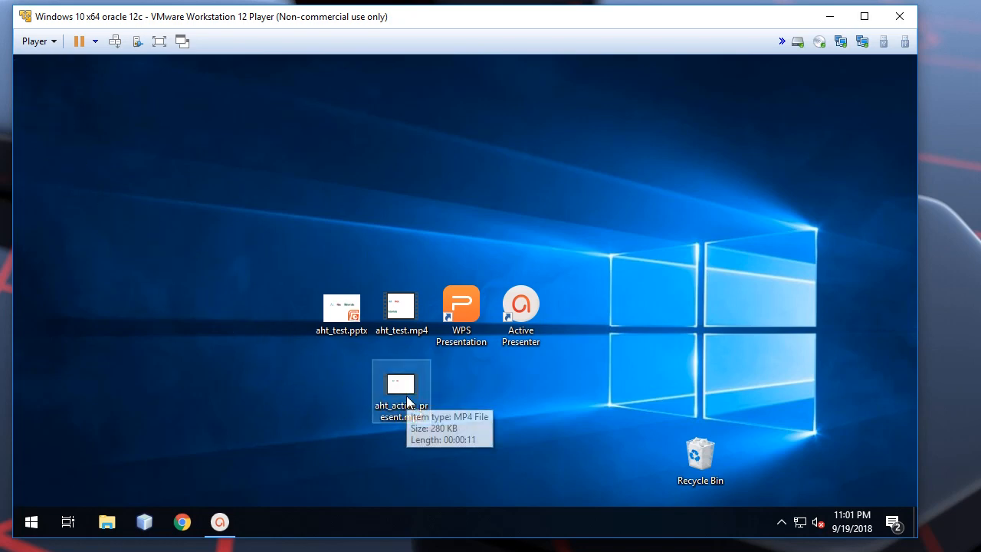
pyautogui.doubleClick(401, 383)
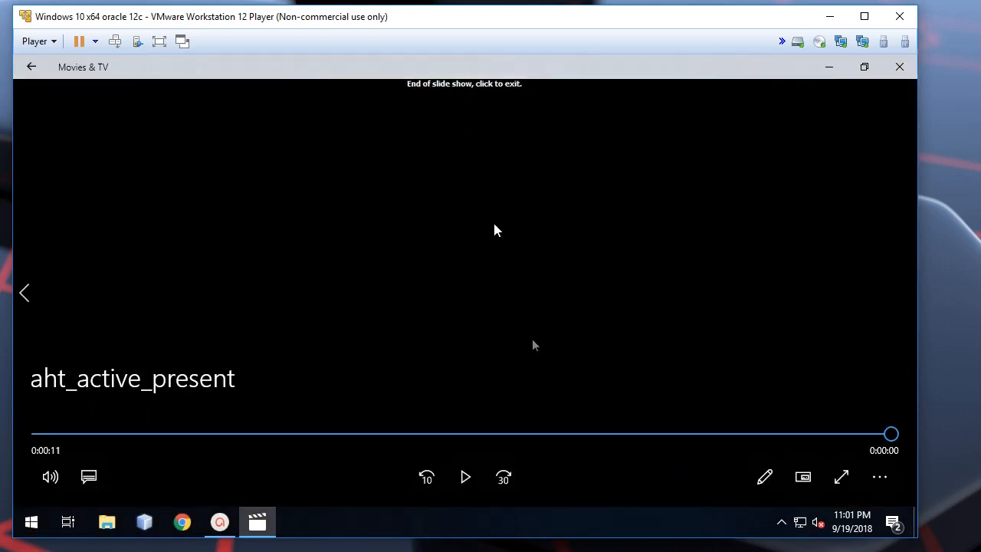
pyautogui.moveTo(420, 265)
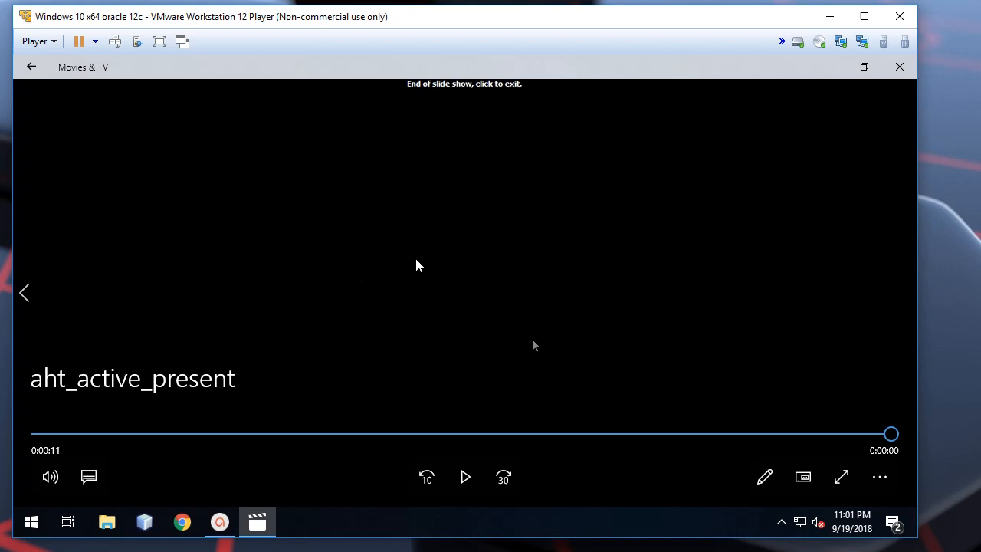
pyautogui.moveTo(899, 67)
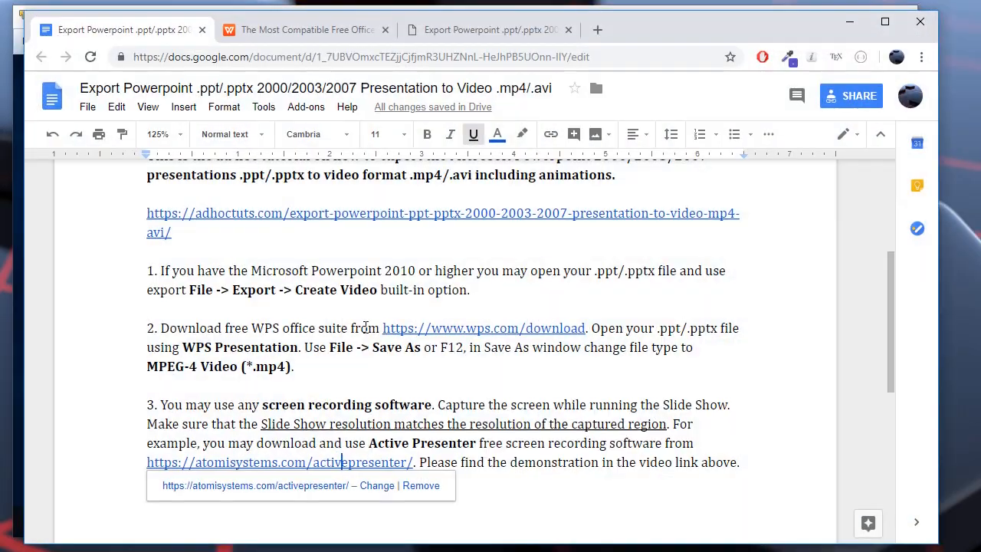
# - Dismiss the ActivePresenter download-link preview so step 3 of the notes is readable
pyautogui.click(554, 478)
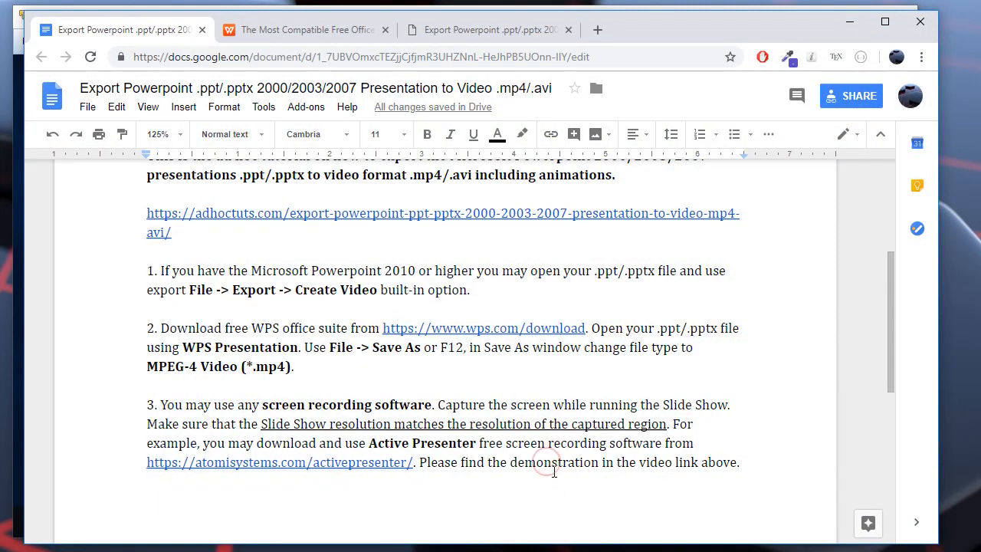